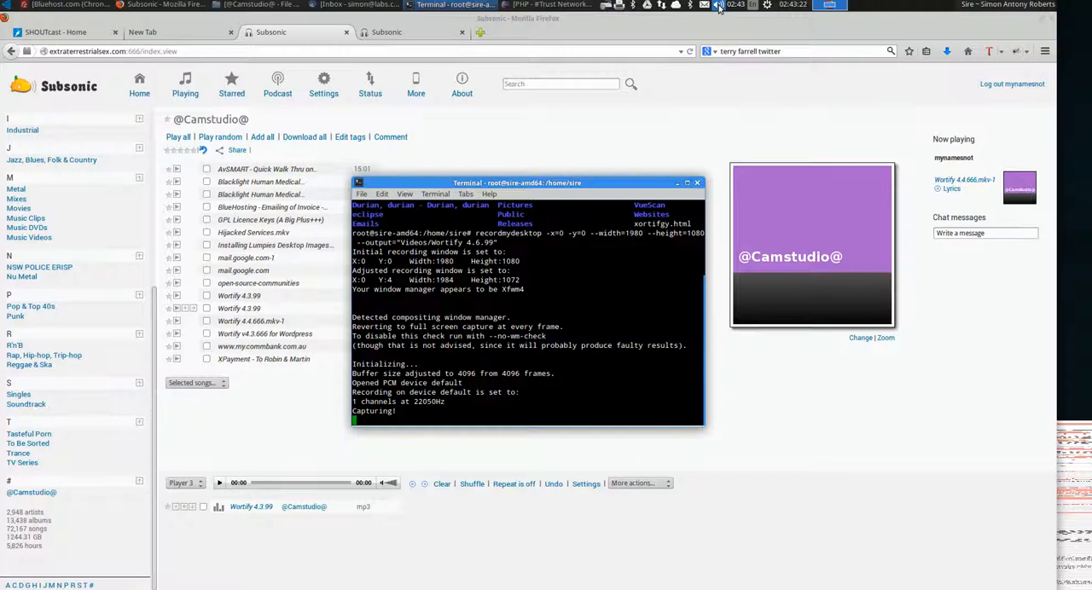
Lower the system volume with the tray slider and switch to the Wortify WordPress tab
left_click(718, 7)
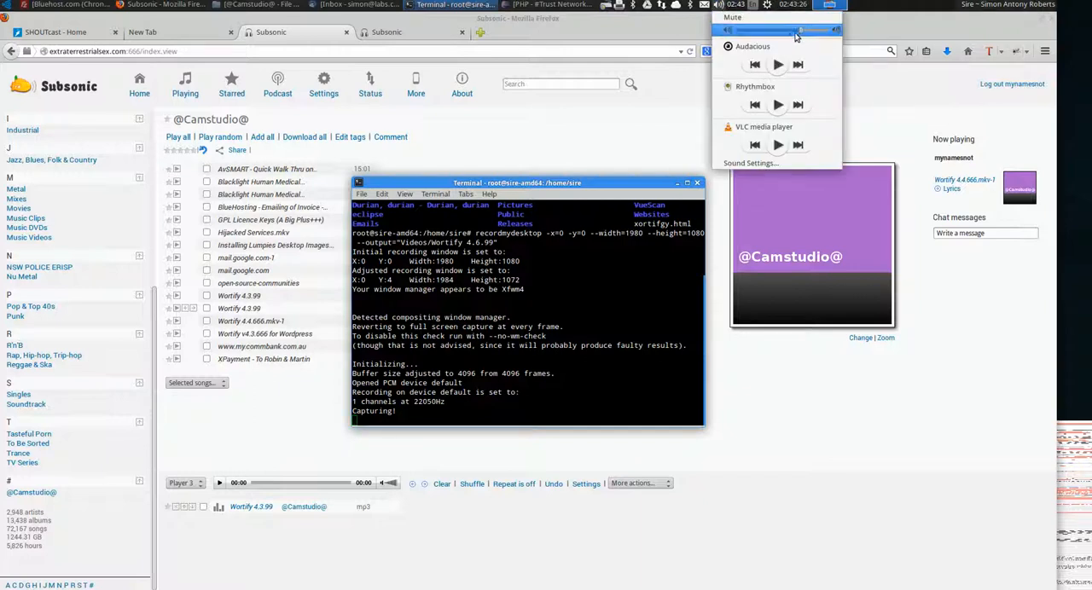
left_click_drag(797, 30, 757, 30)
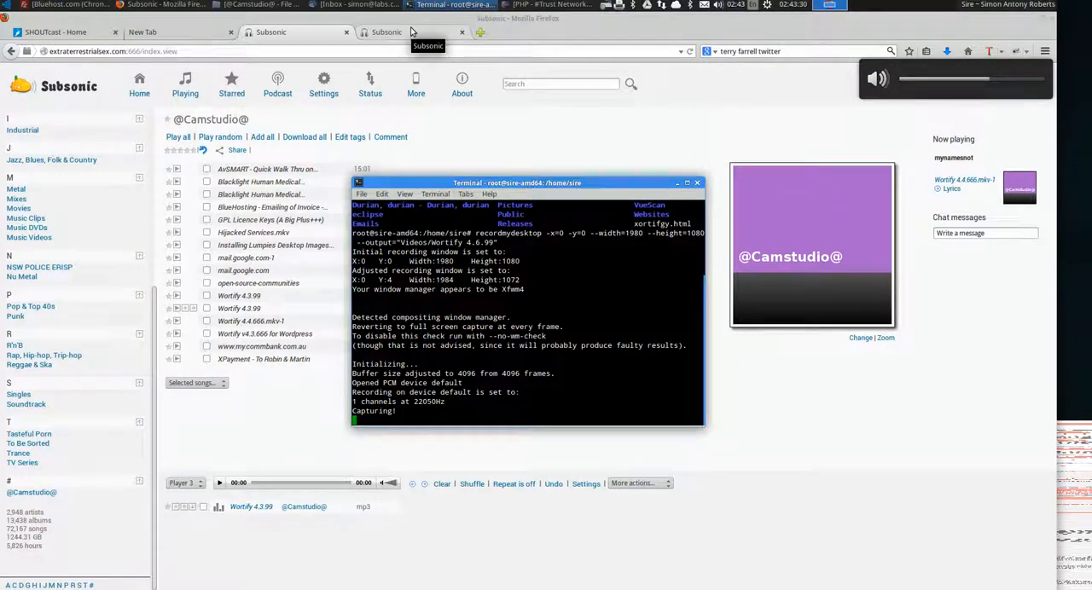
left_click(384, 32)
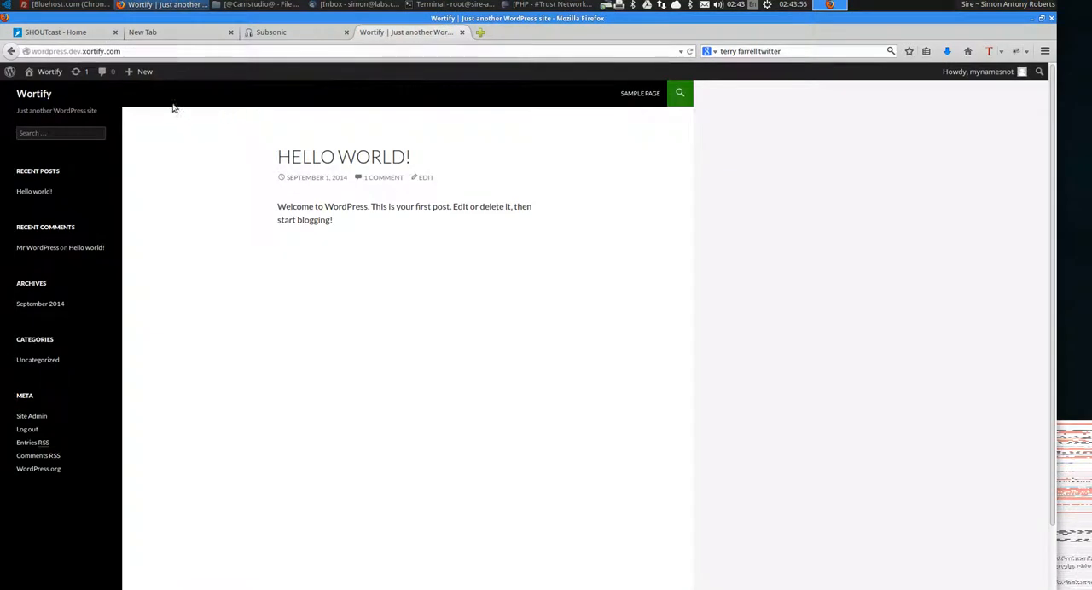
Go to the site dashboard and open the installed Plugins list
left_click(50, 71)
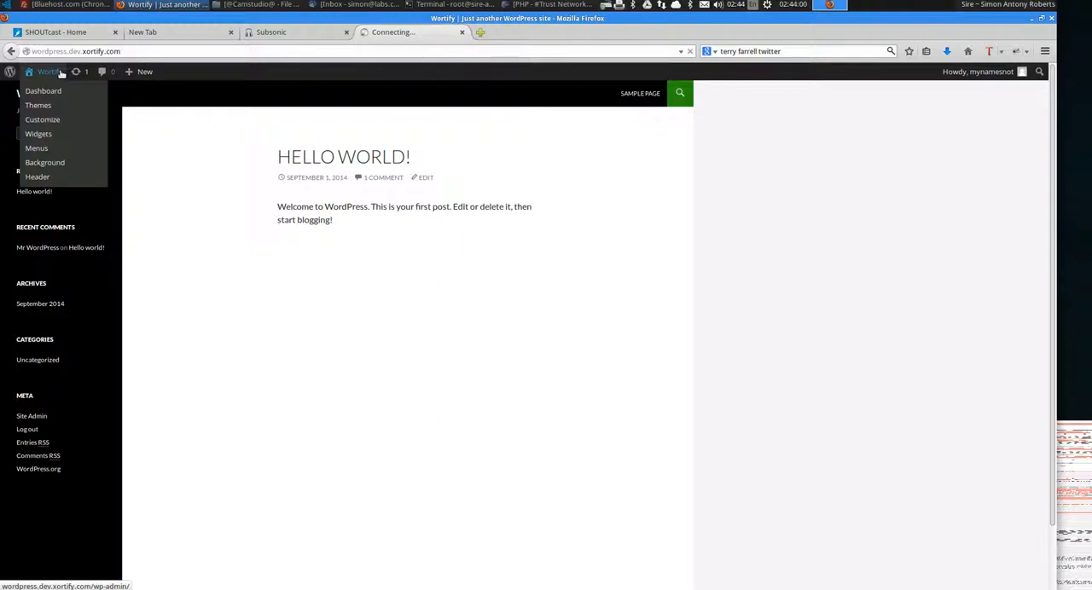
left_click(43, 90)
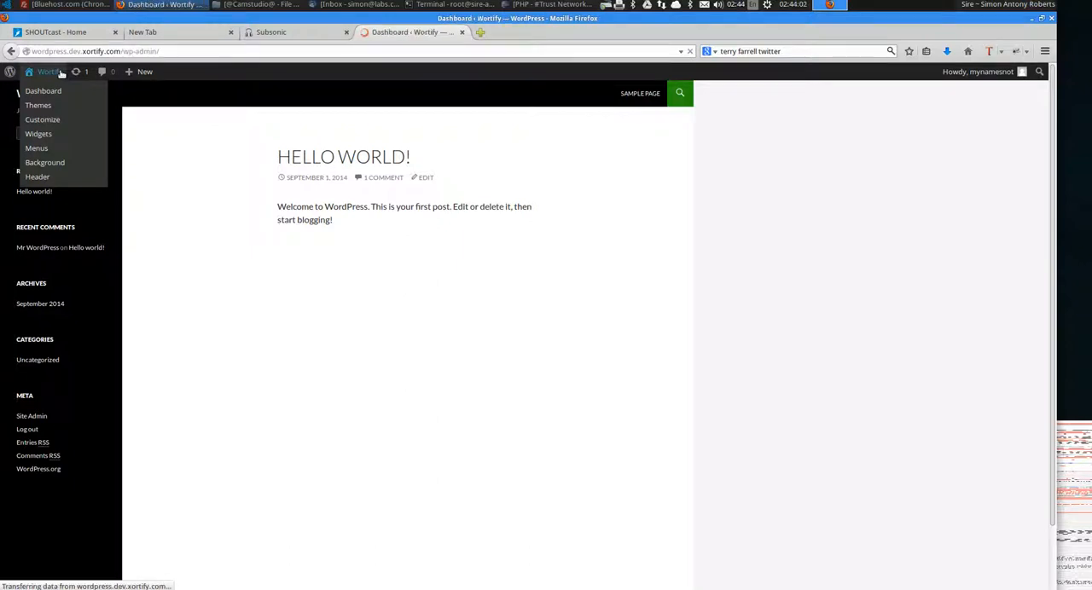
left_click(43, 91)
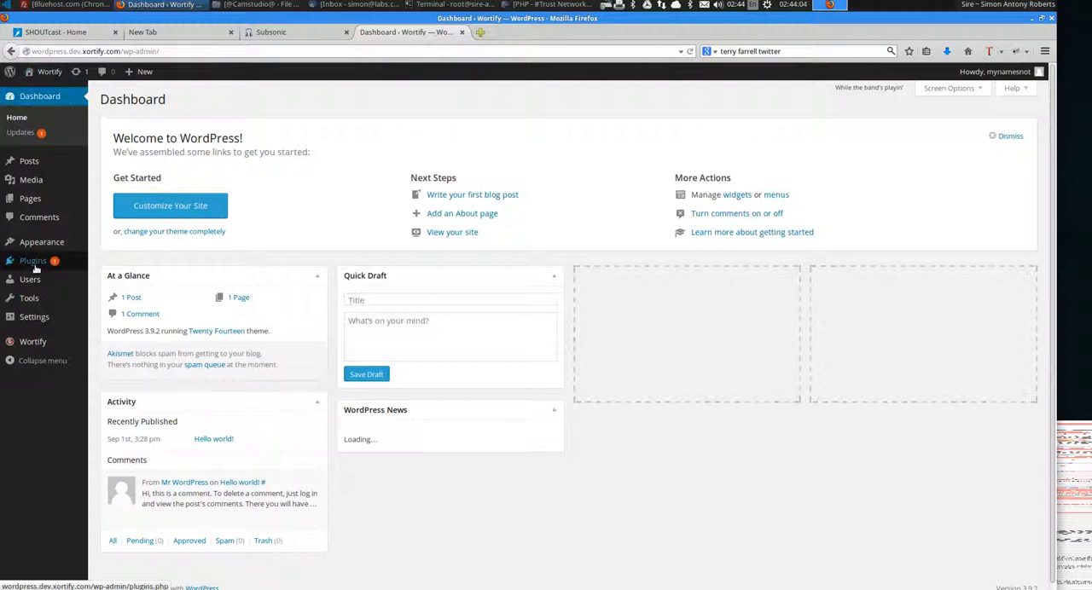
left_click(32, 261)
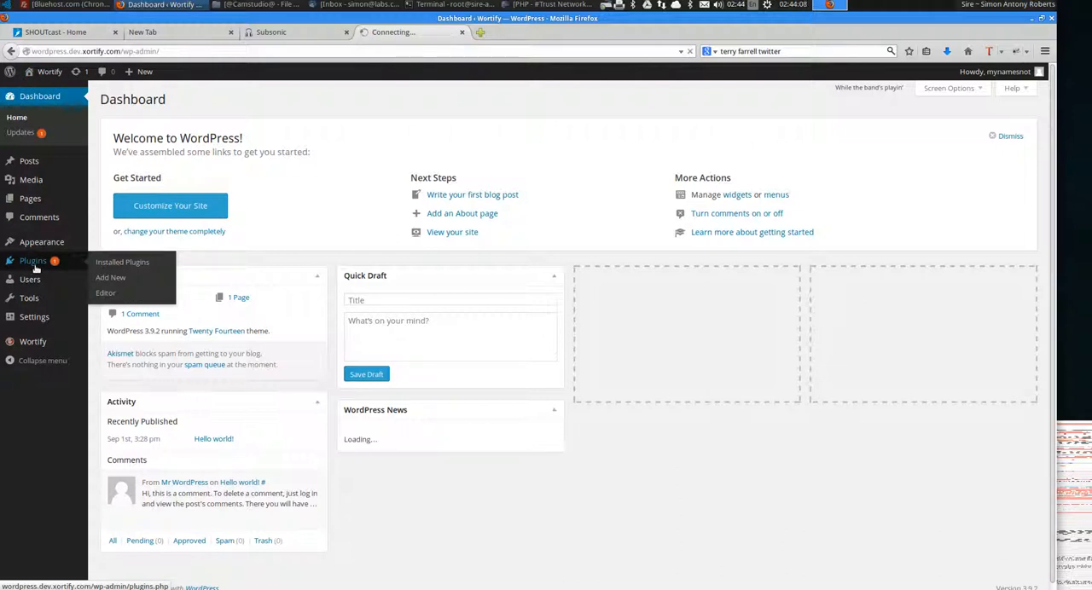
left_click(122, 262)
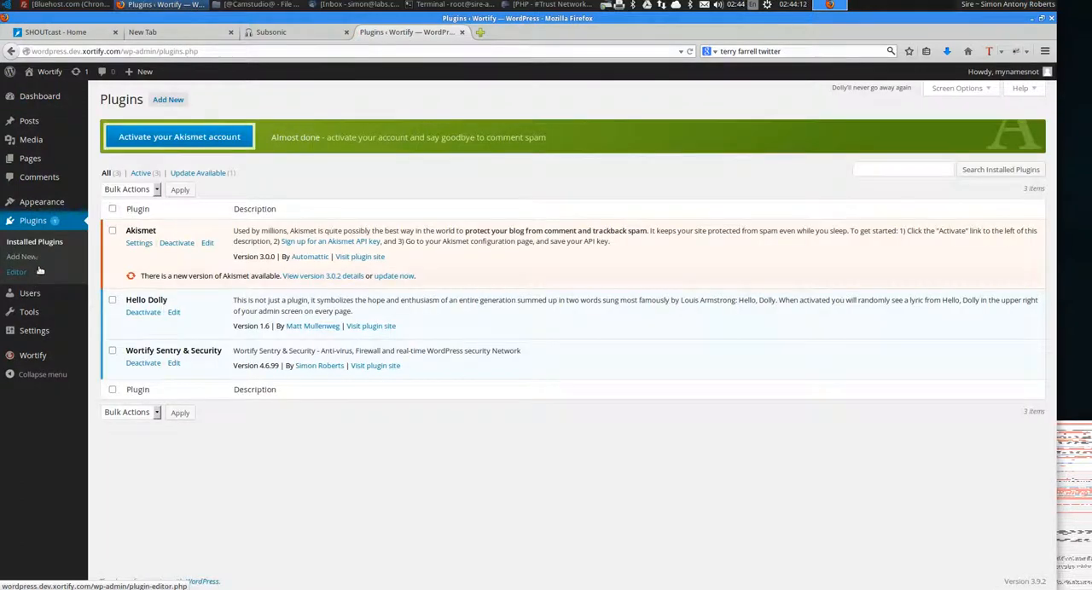
Deactivate Wortify Sentry & Security and delete it, confirming removal of its files
left_click(142, 364)
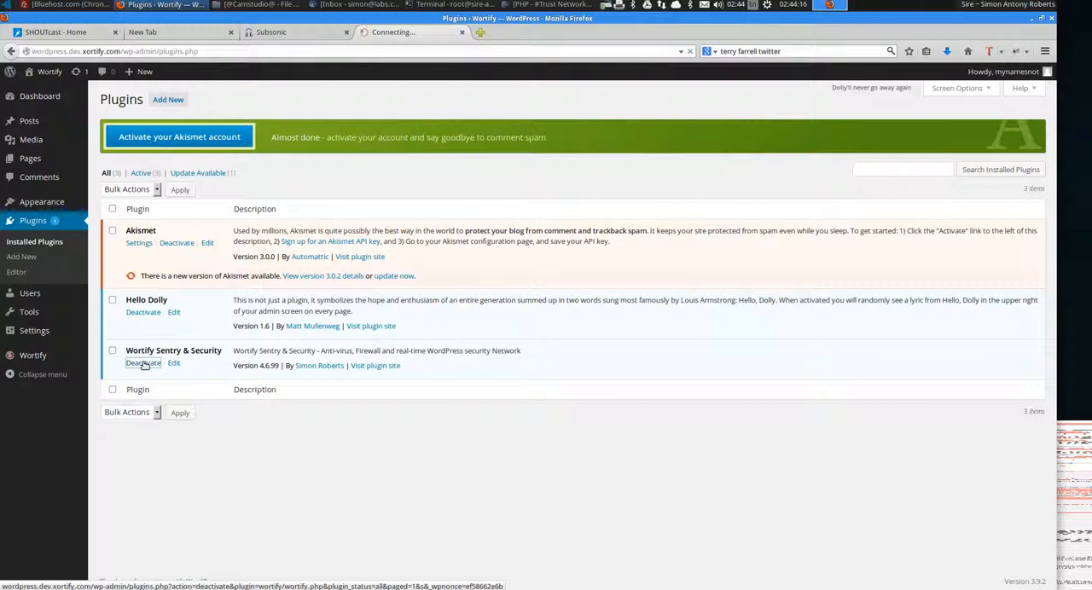
left_click(143, 363)
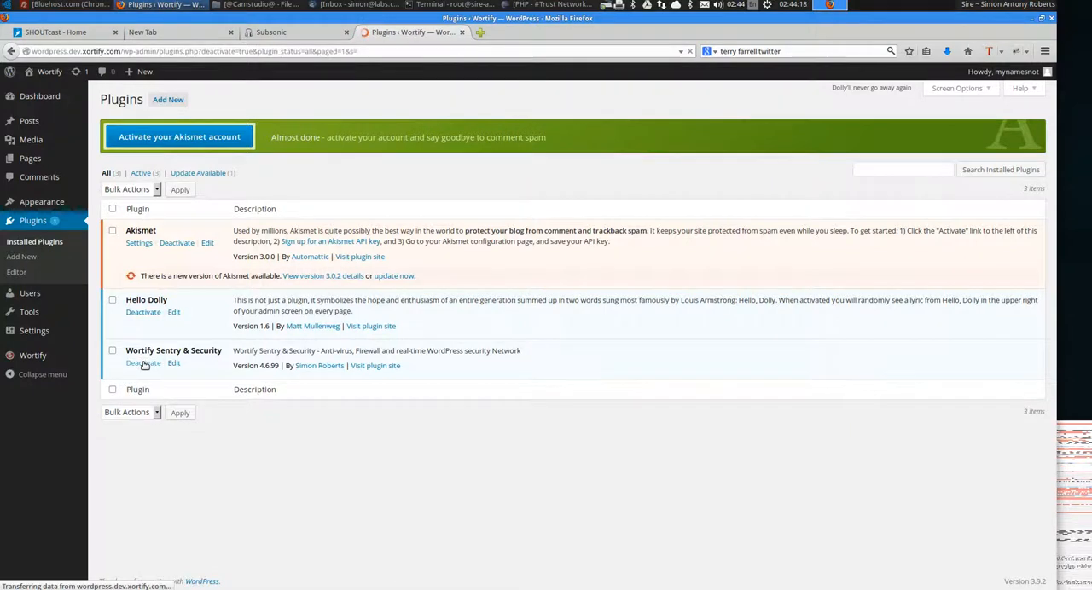
left_click(142, 362)
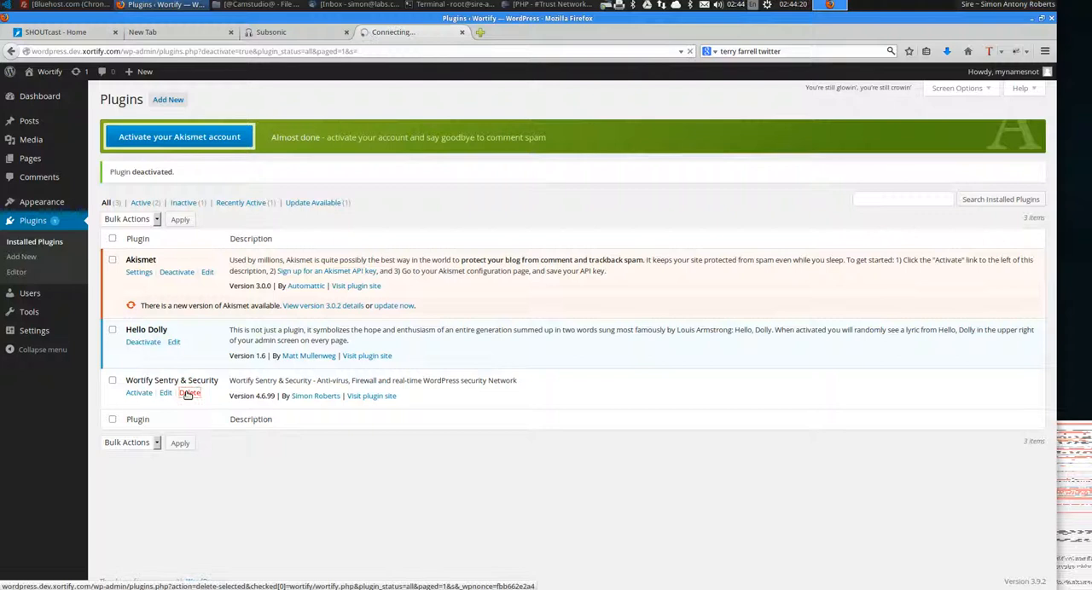
left_click(189, 393)
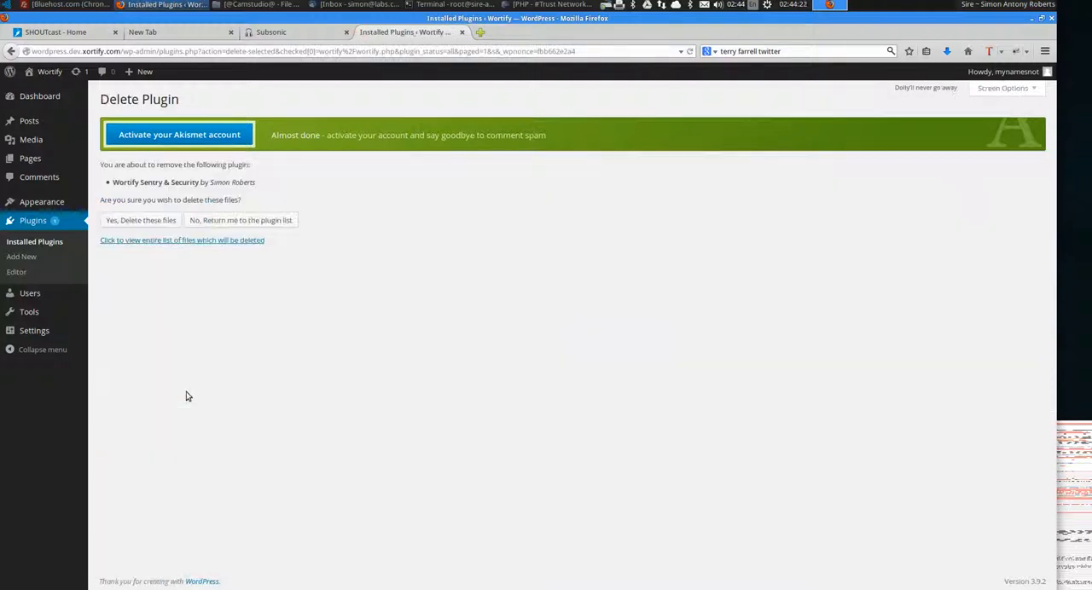
left_click(141, 220)
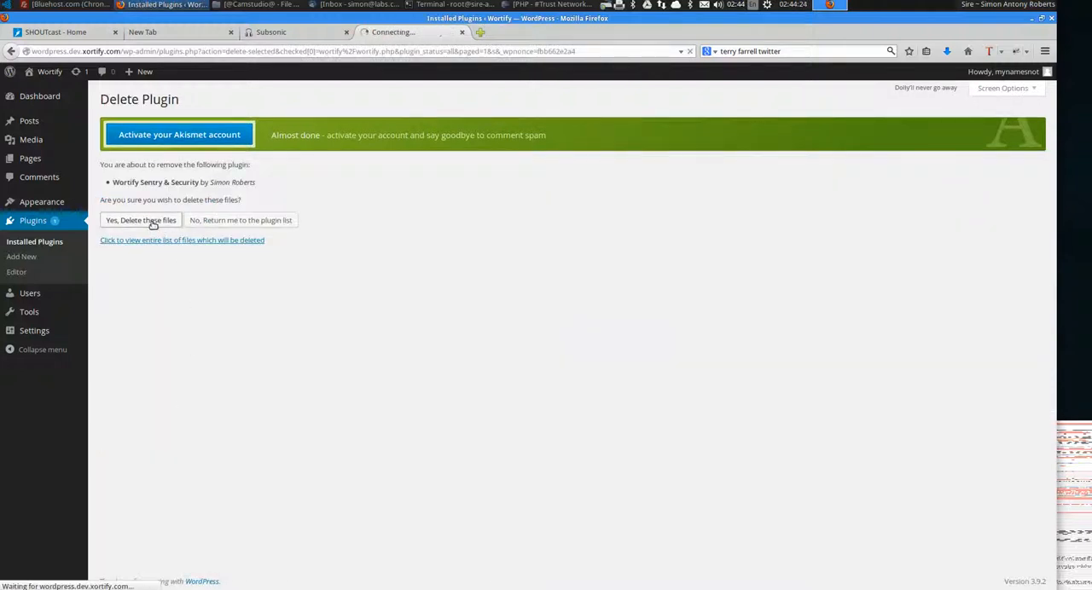
left_click(141, 220)
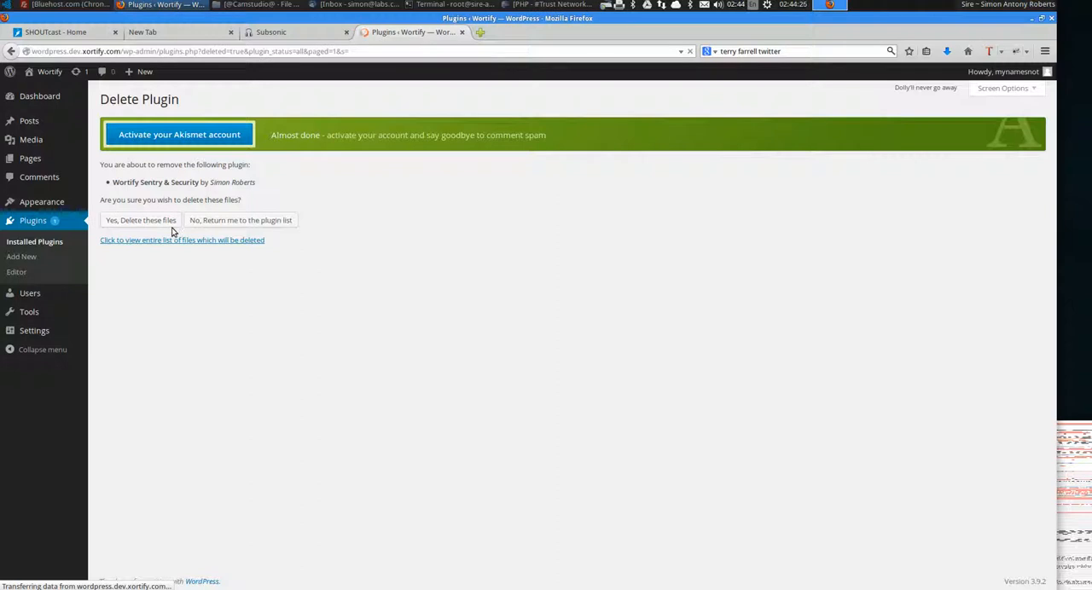
left_click(141, 220)
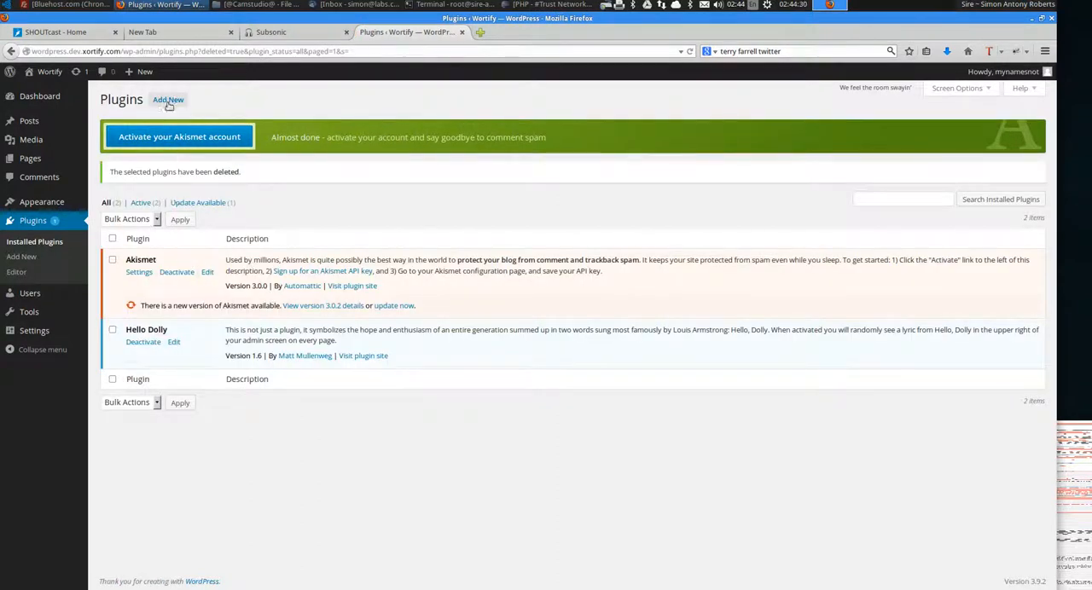
Search the plugin directory for 'Wort' from the Add New plugins page
left_click(168, 99)
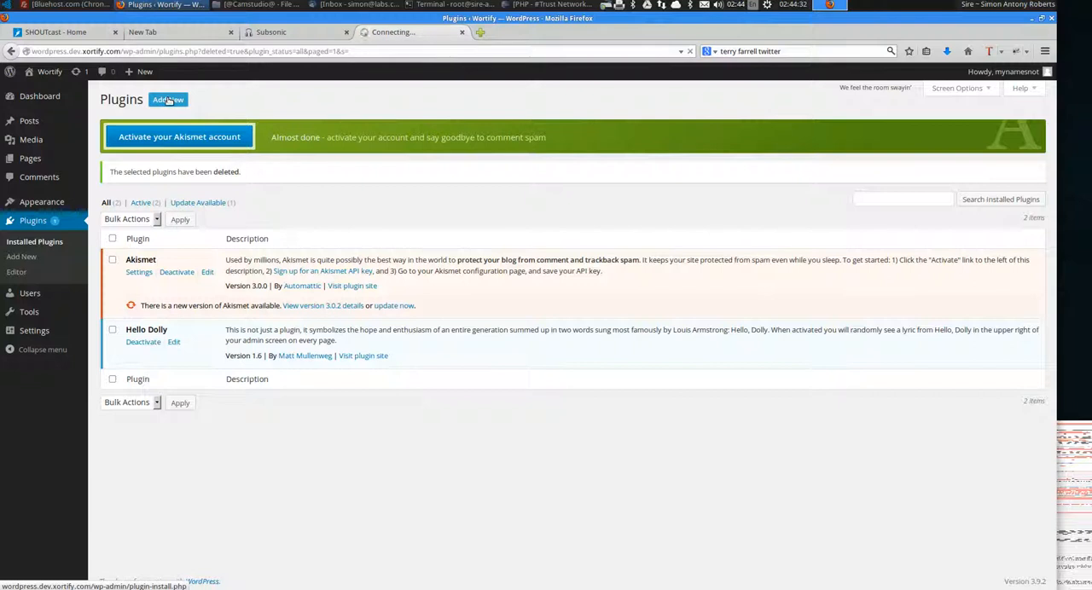
left_click(168, 100)
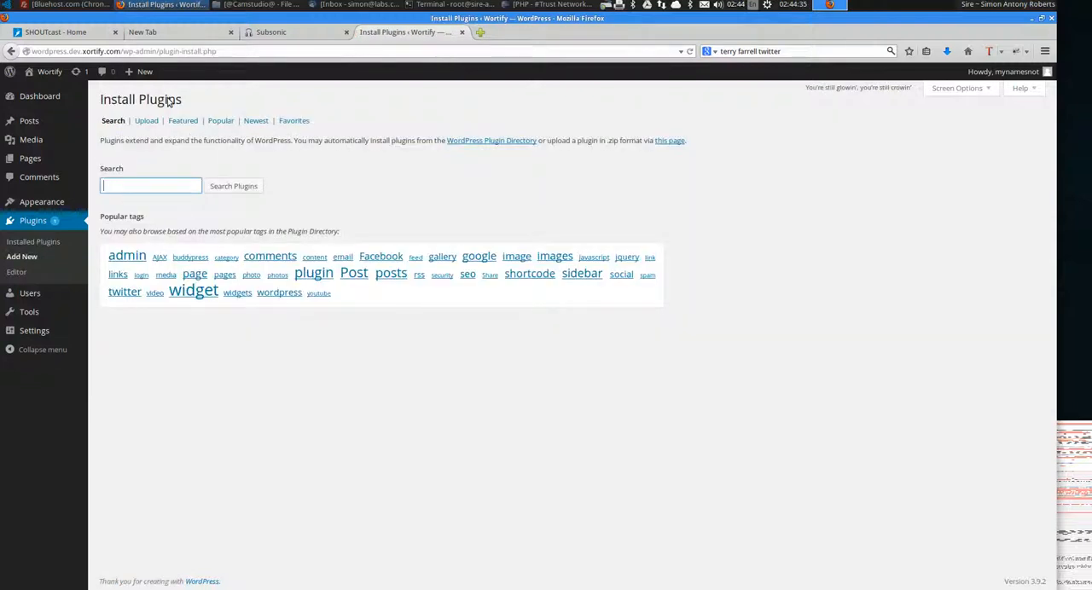
type("Wortify")
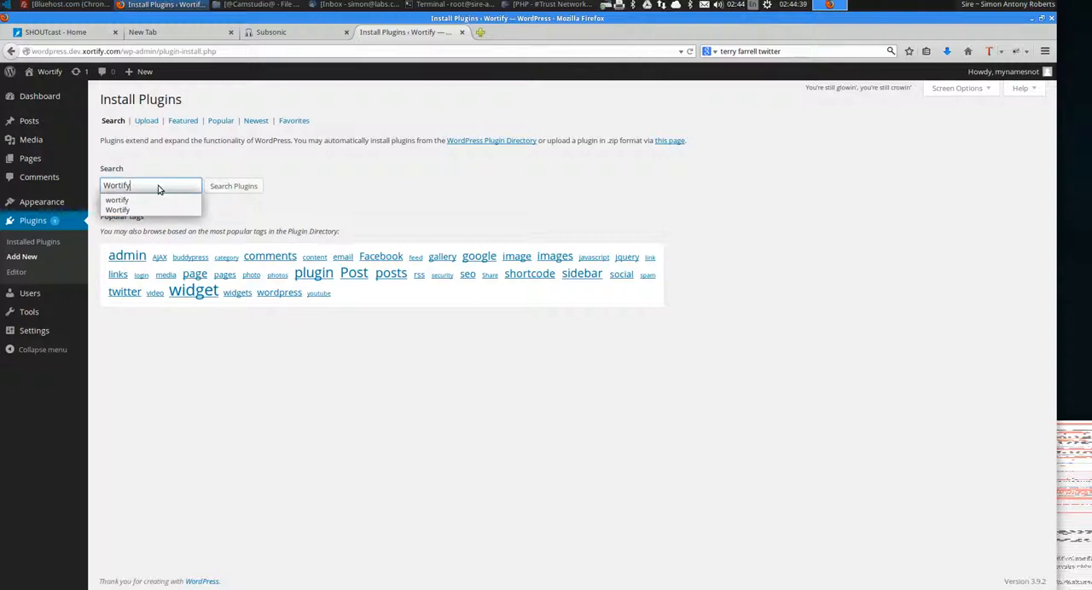
left_click(234, 186)
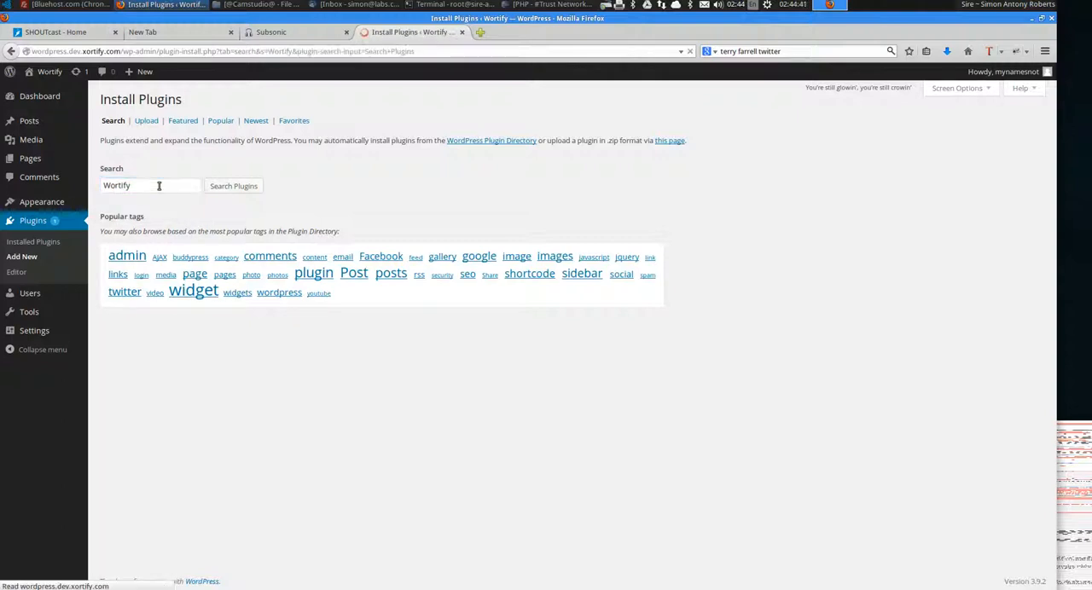
left_click(232, 186)
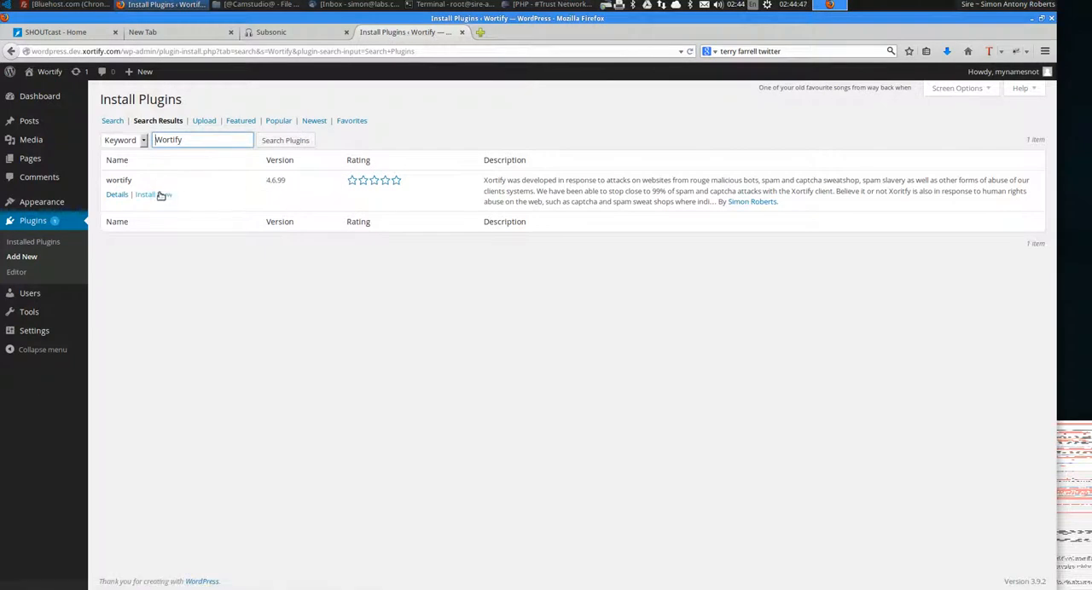
Install the wortify 4.6.99 plugin, confirm the install, and activate it
left_click(153, 195)
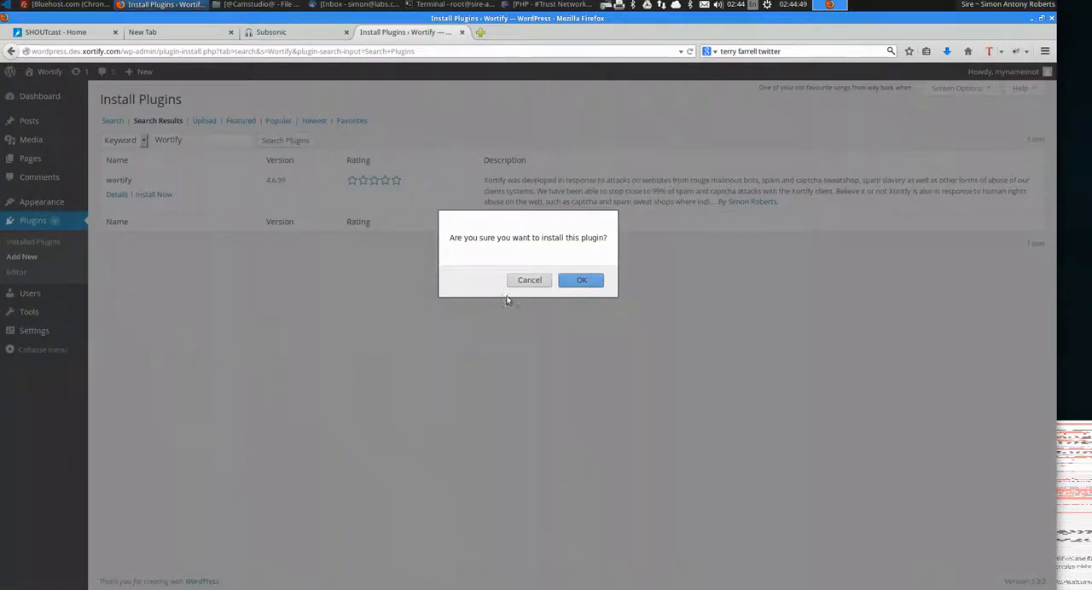
left_click(581, 279)
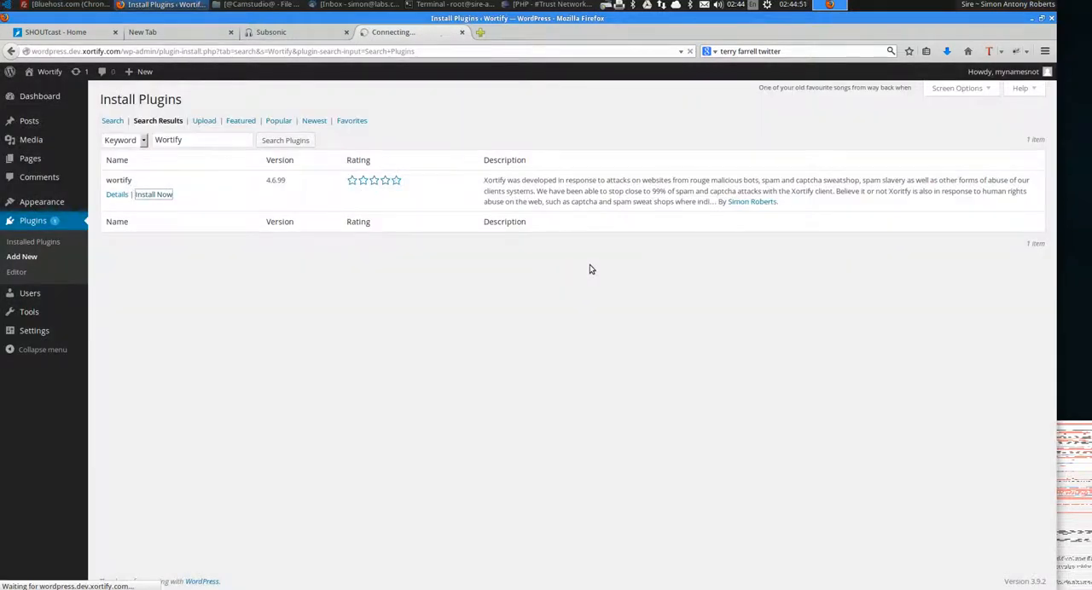
left_click(153, 193)
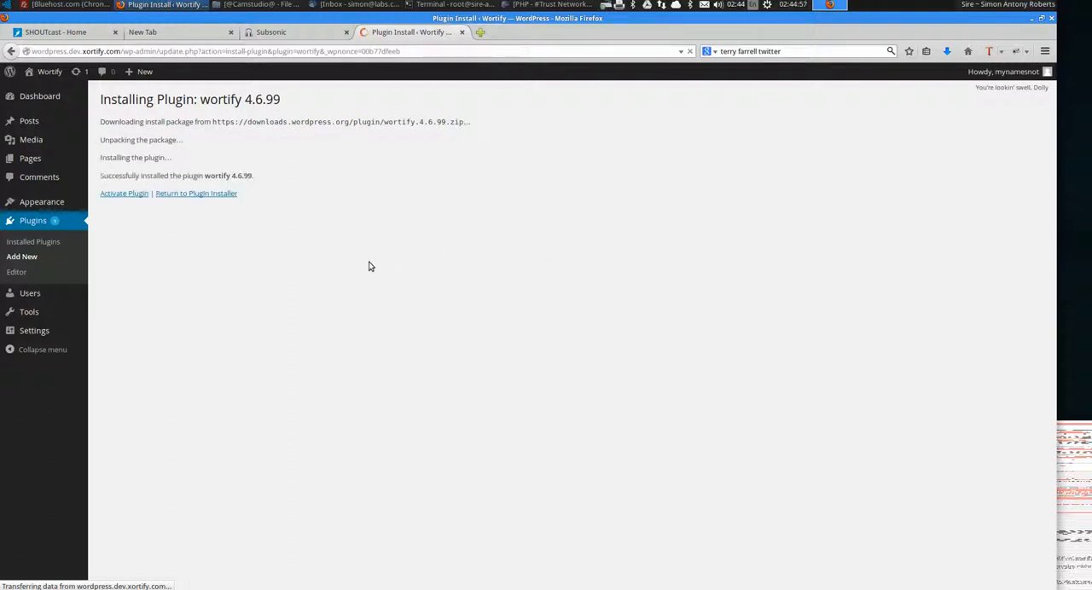
left_click(123, 193)
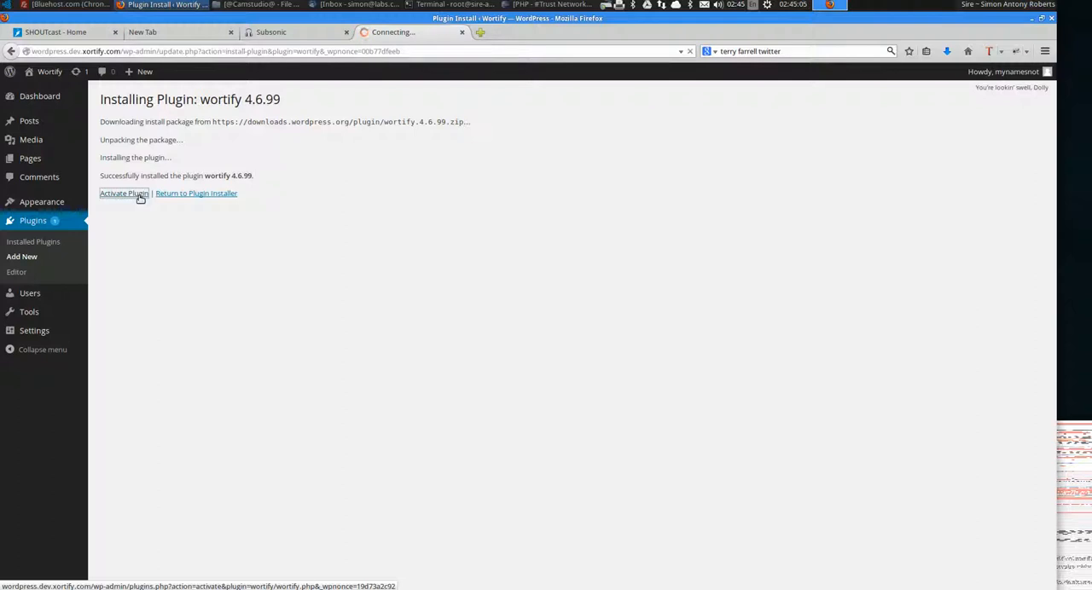
left_click(123, 192)
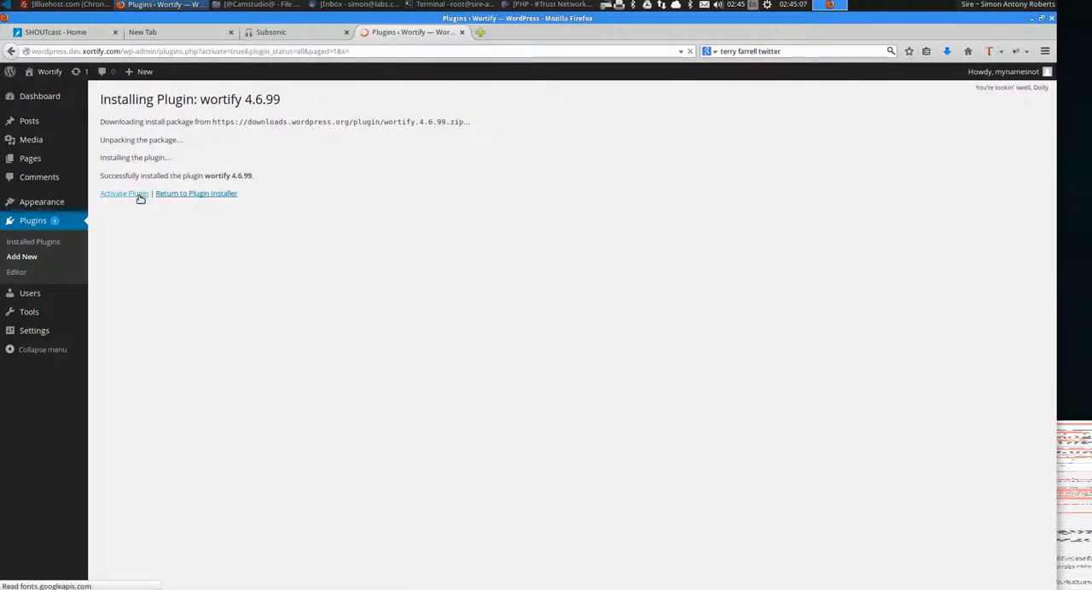
left_click(124, 193)
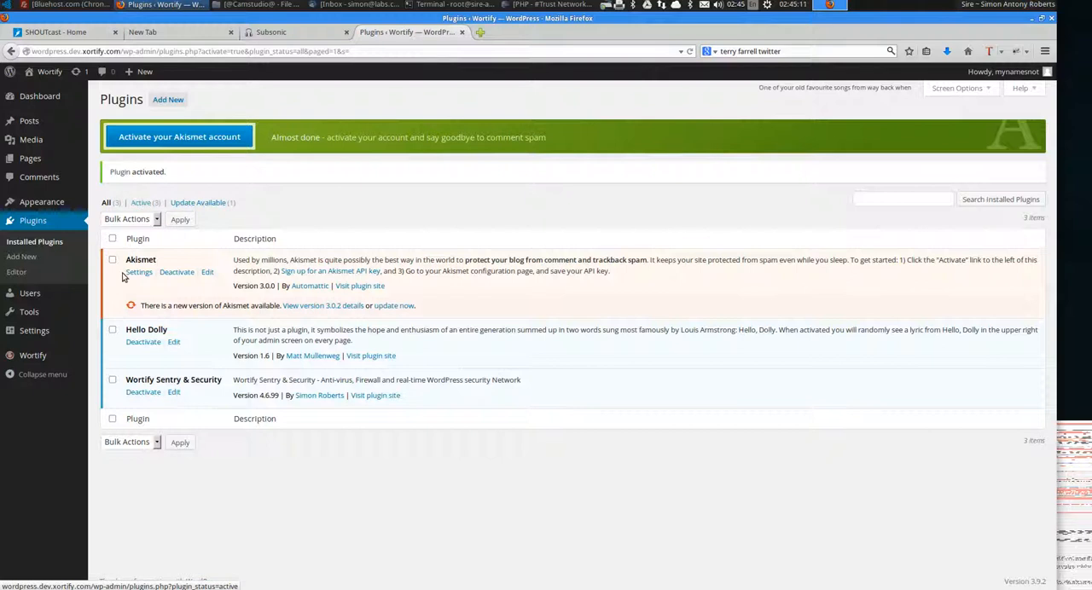
left_click(33, 354)
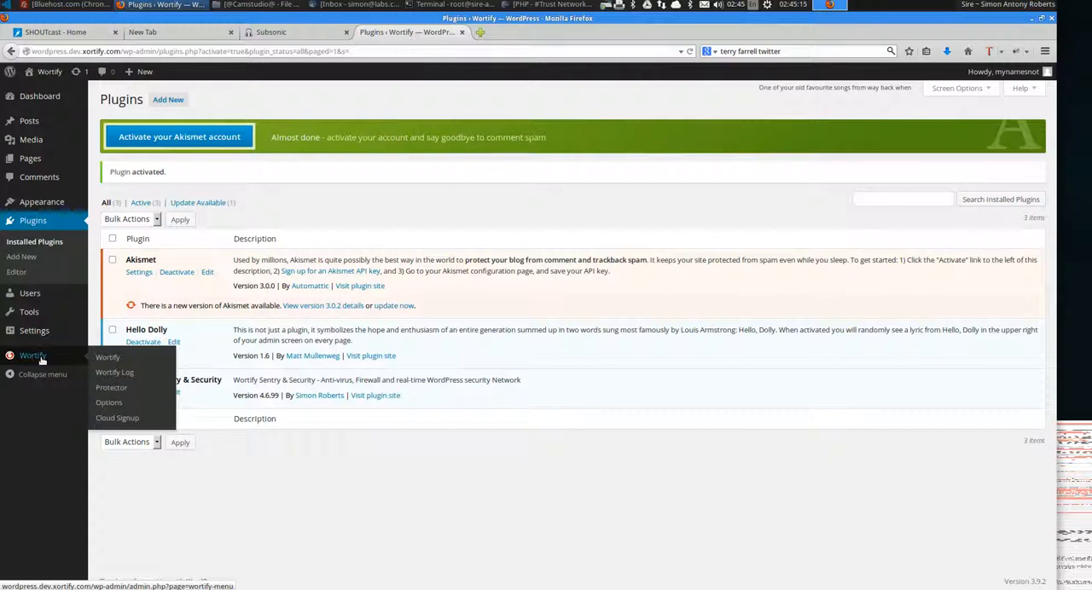
mouse_move(117, 418)
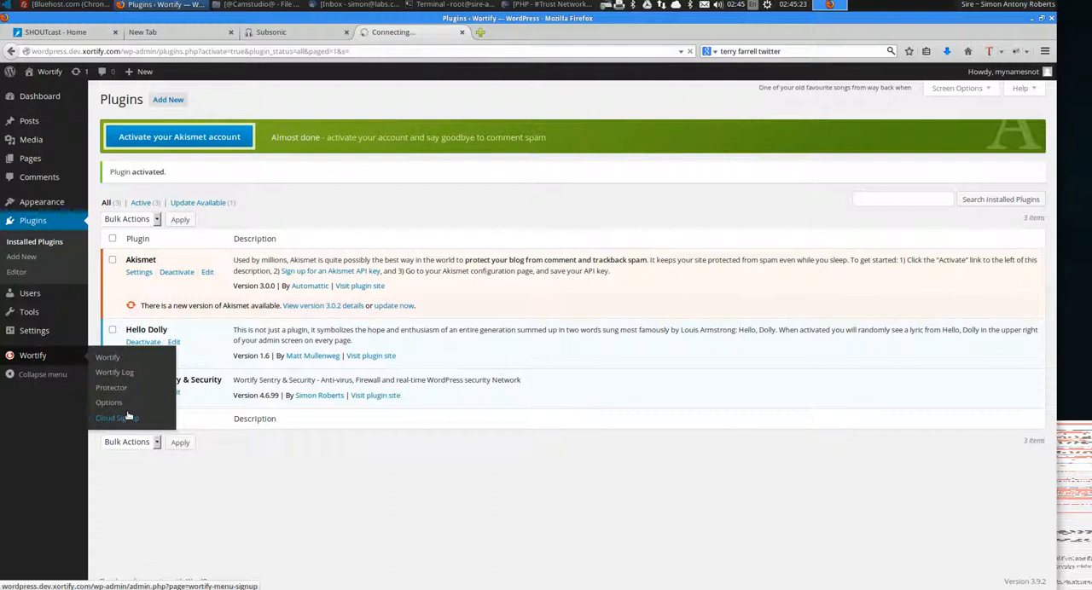
Open the Wortify cloud signup form and fill in the username and password fields
left_click(115, 418)
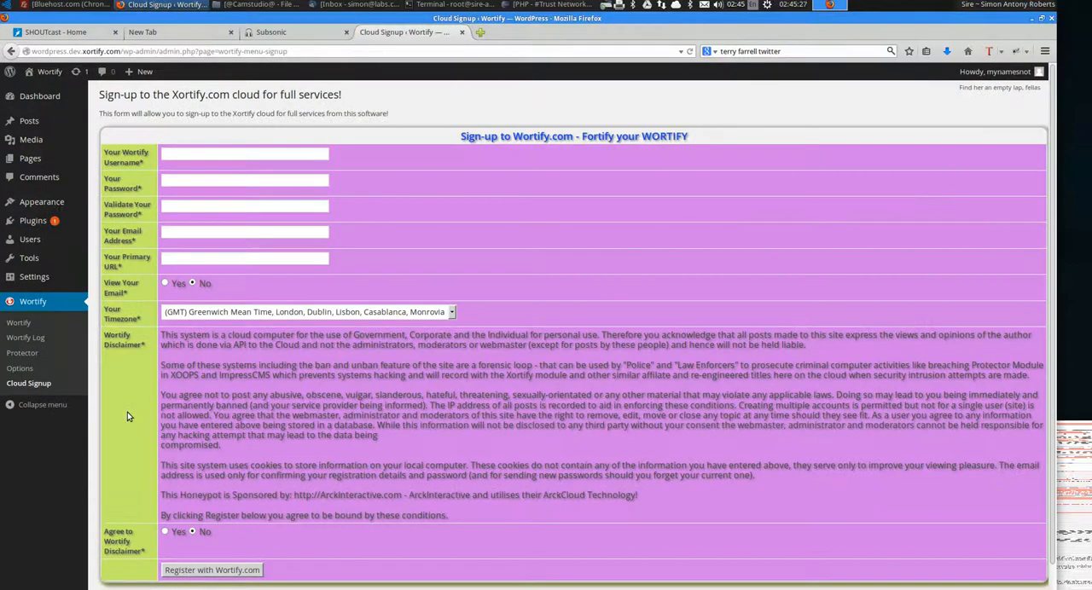
left_click(245, 154)
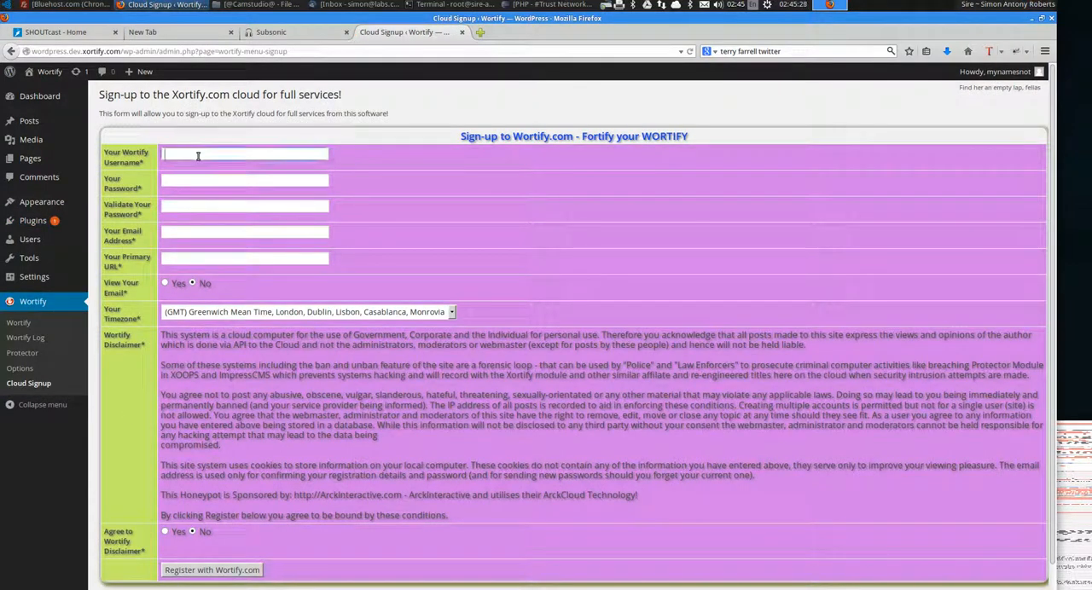
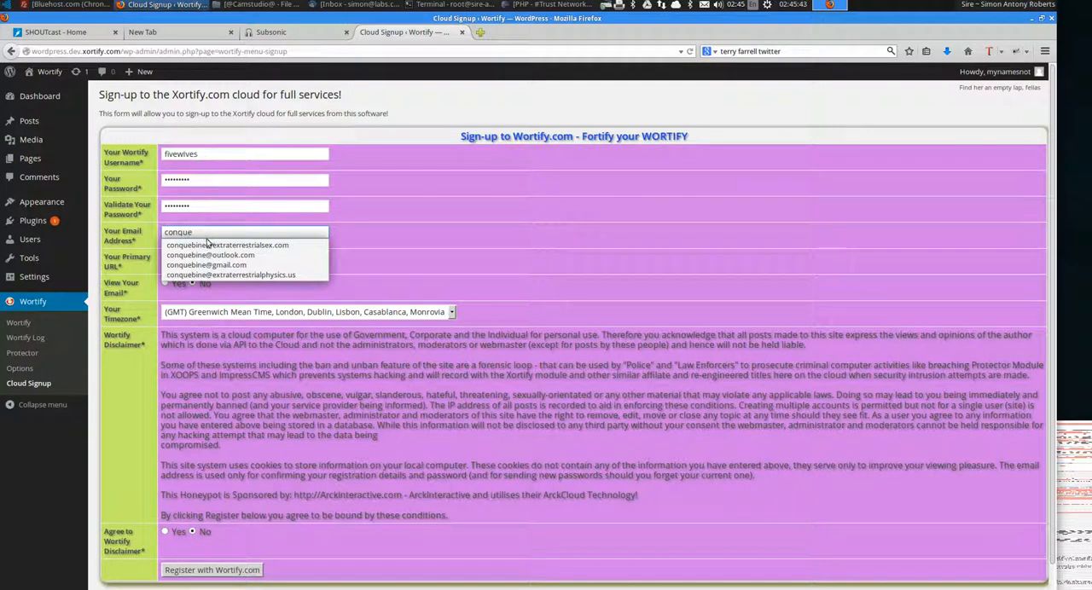
Accept the suggested email, enter the site URL, agree to the disclaimer, and register
left_click(210, 254)
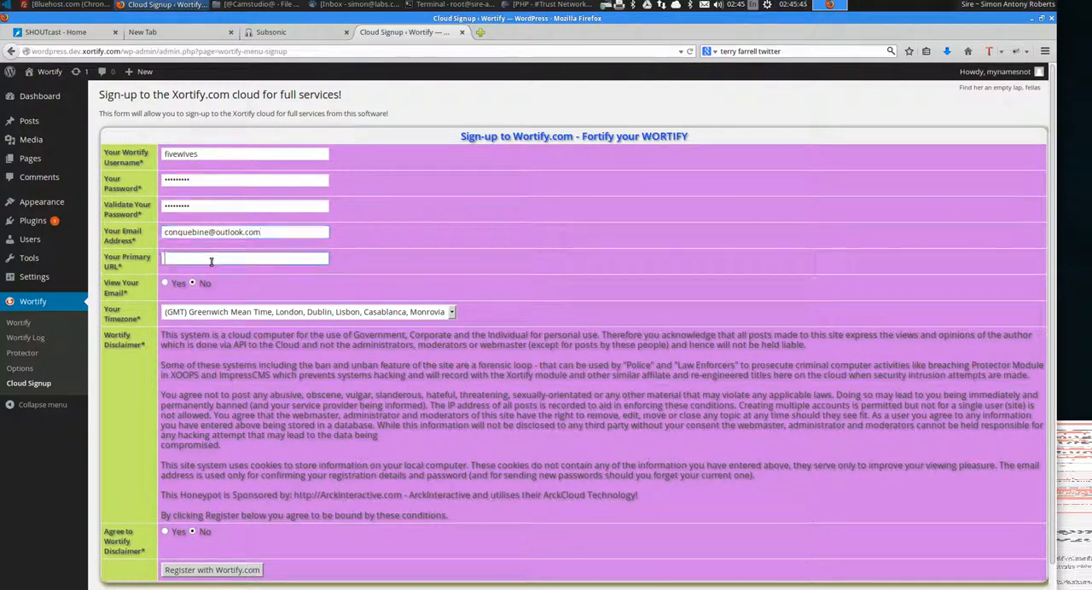
type("http://extraterrestrila")
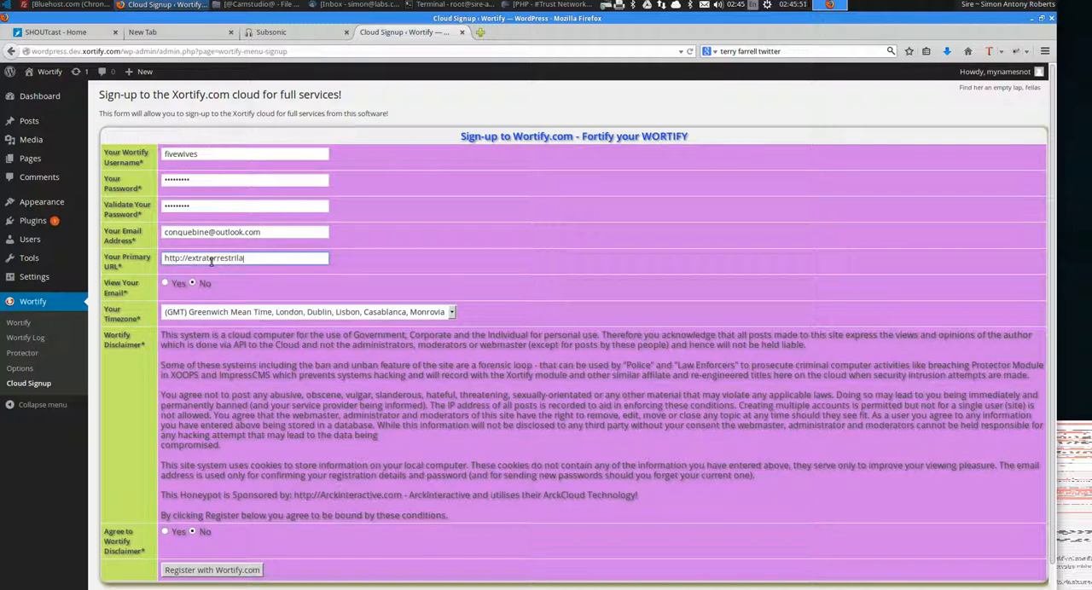
type("sex.com")
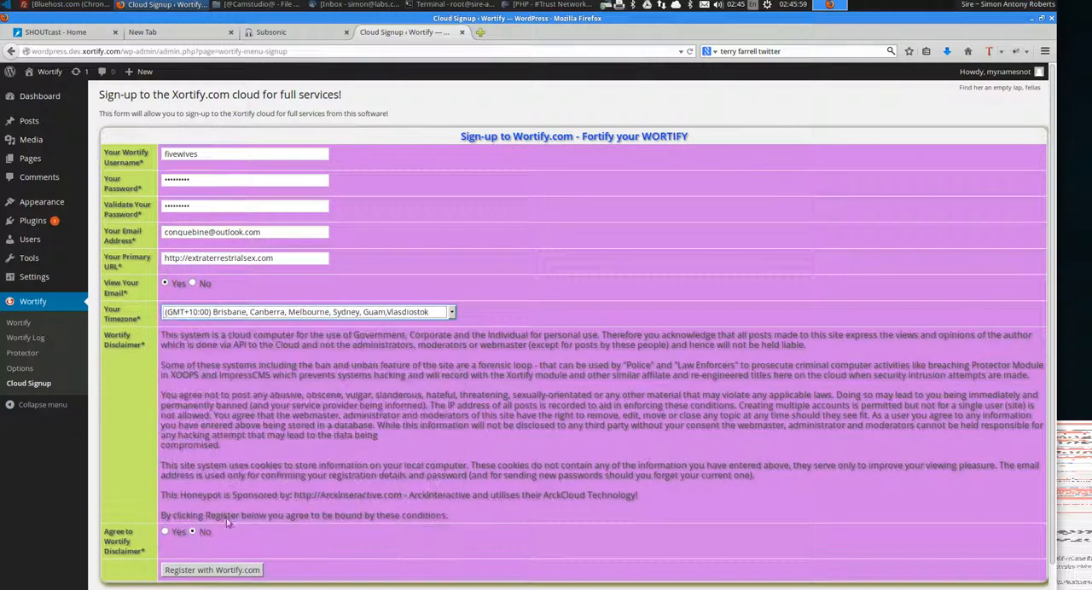
left_click(168, 533)
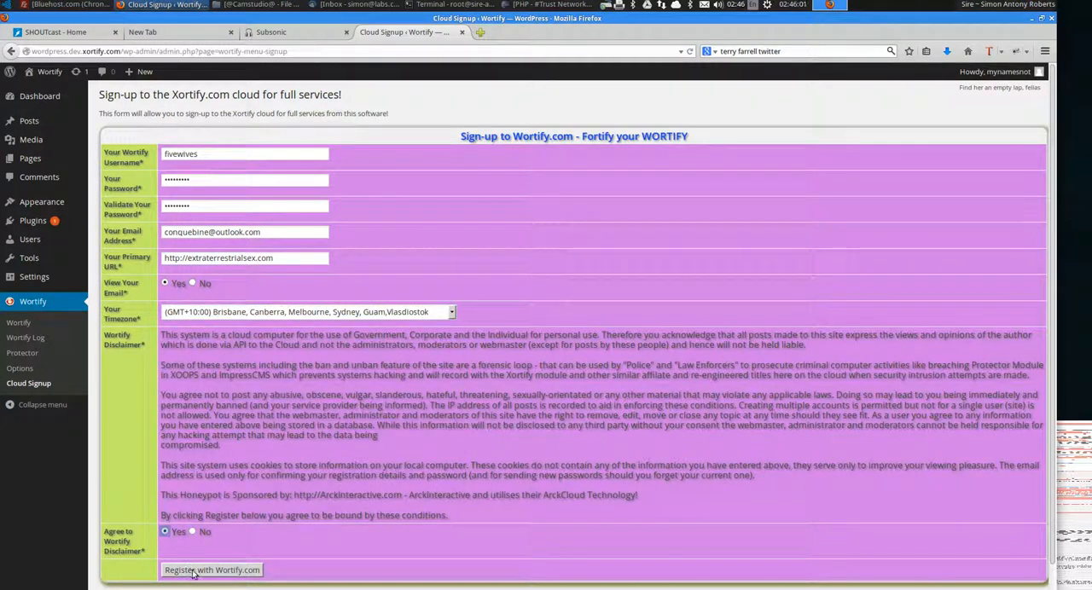
mouse_move(196, 570)
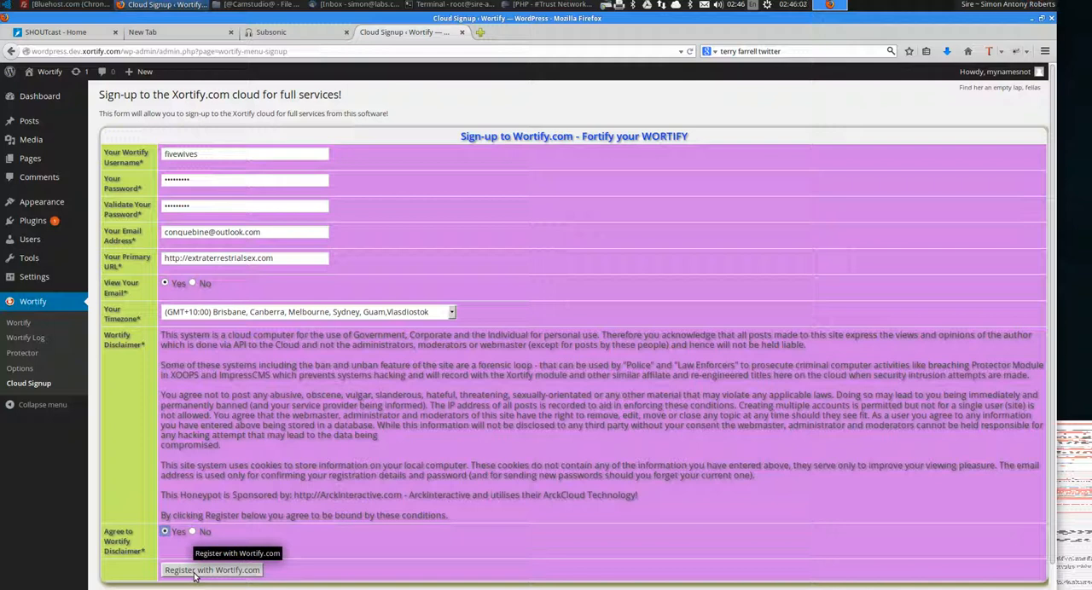
left_click(212, 570)
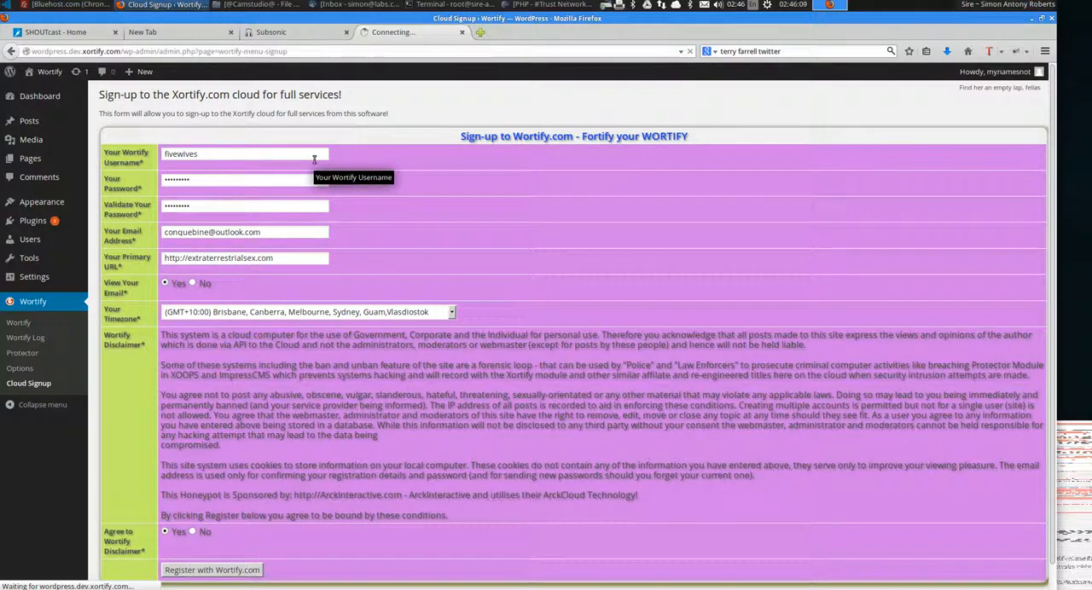
left_click(208, 570)
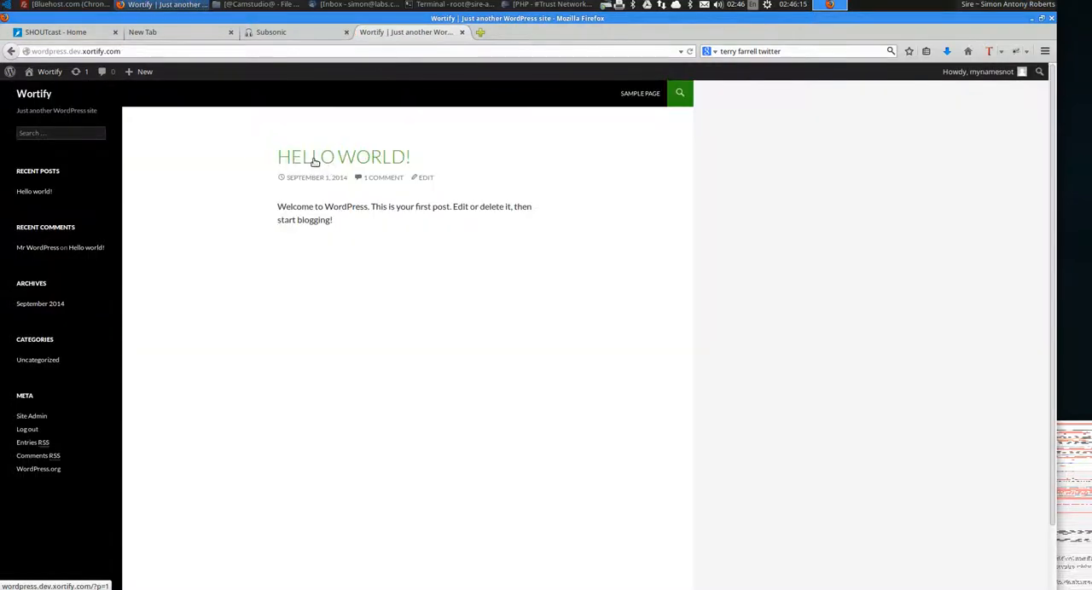
Go to the admin dashboard and open Wortify > Options
left_click(47, 72)
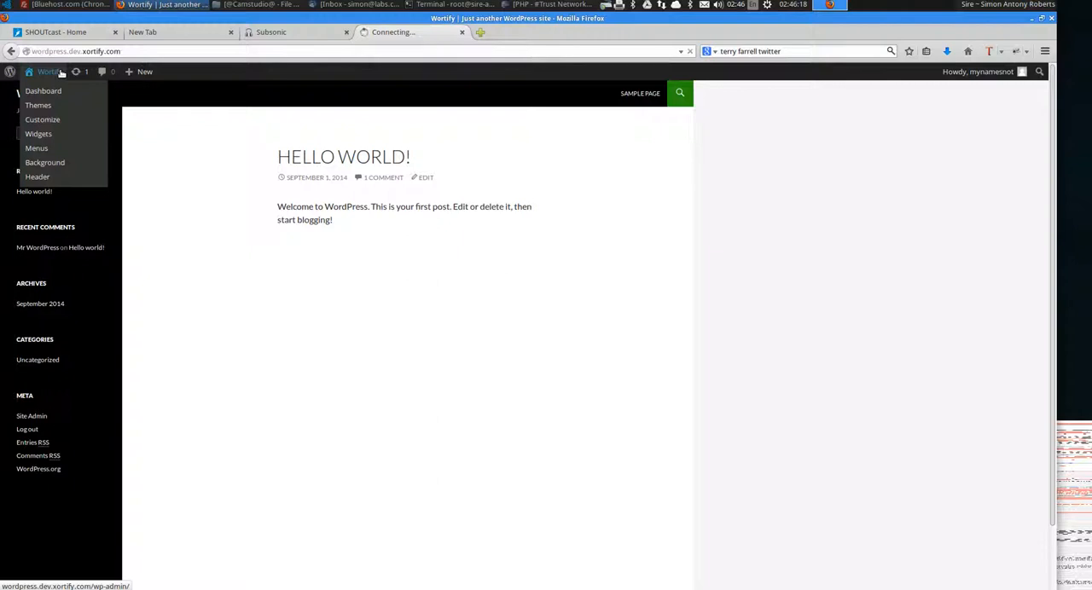
left_click(42, 91)
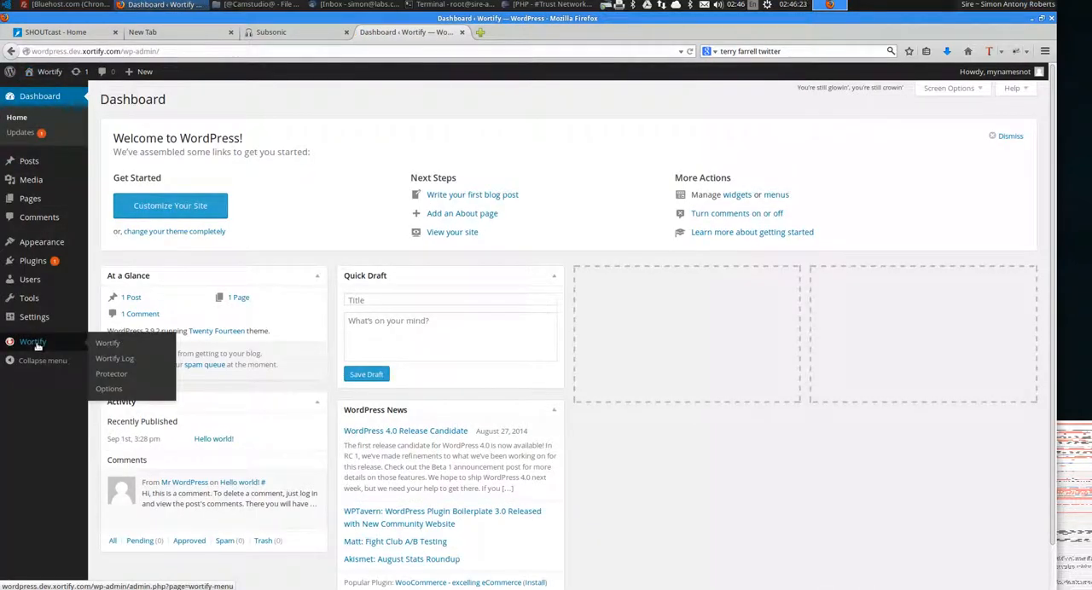
left_click(108, 389)
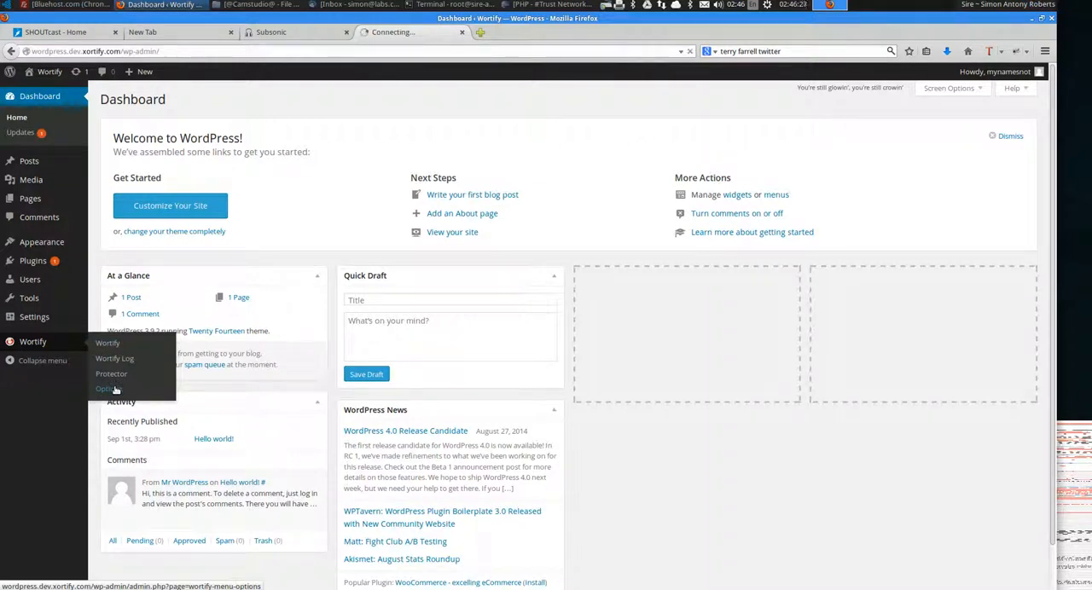
left_click(105, 388)
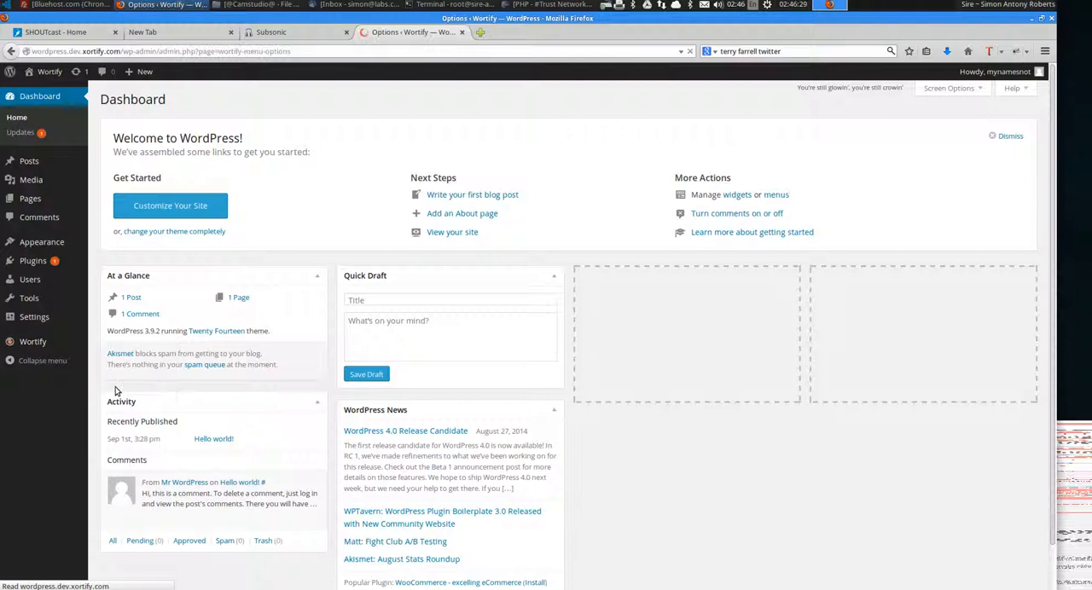
left_click(20, 369)
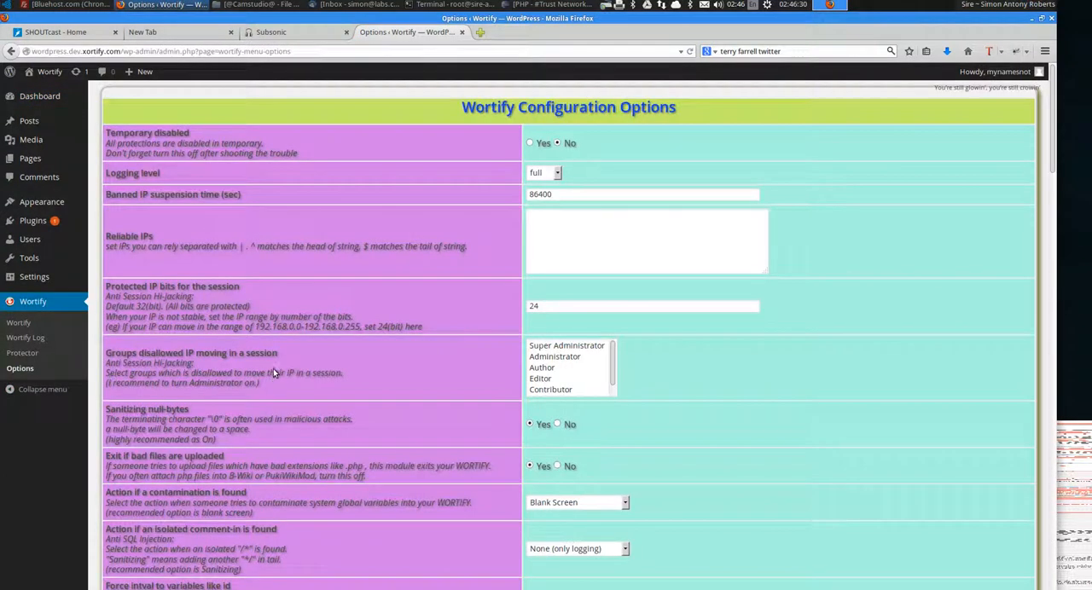
Scroll through the Wortify options, keeping cURL Serilisation as the cloud protocol
scroll("down", 3)
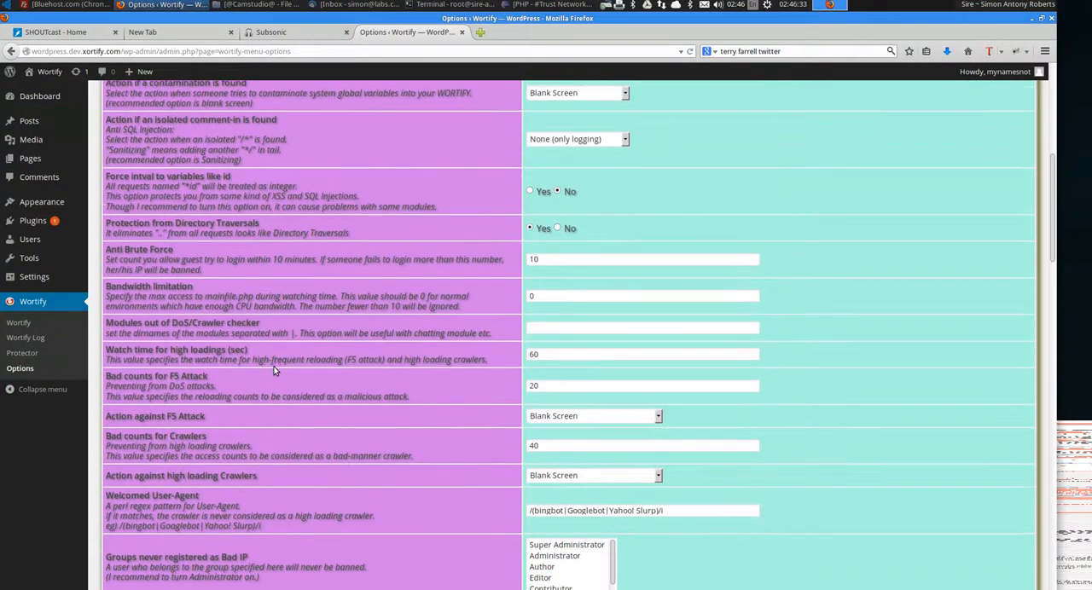
scroll("down", 3)
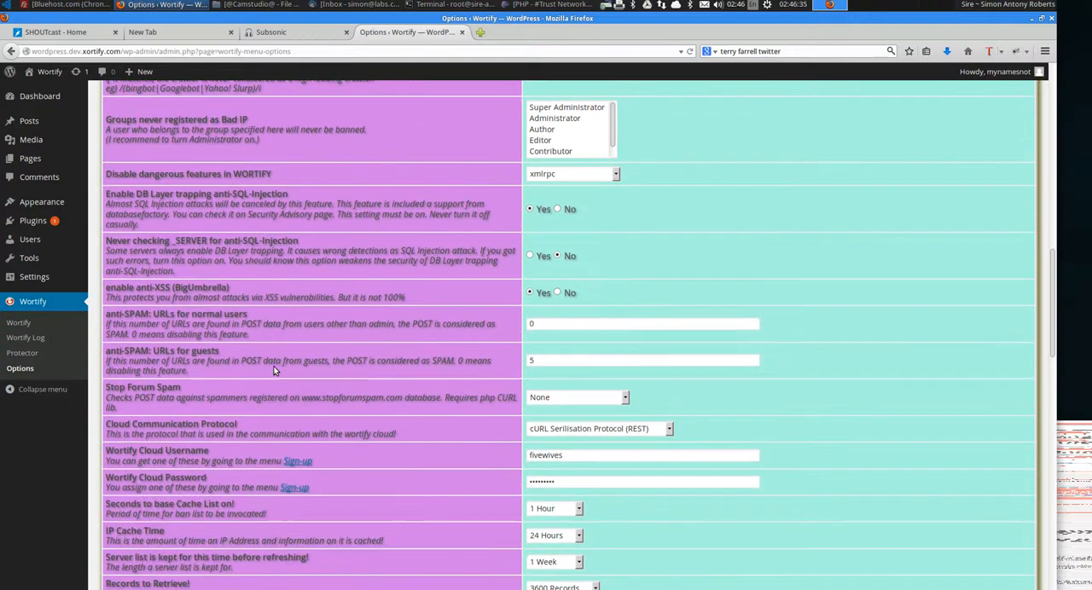
scroll("down", 3)
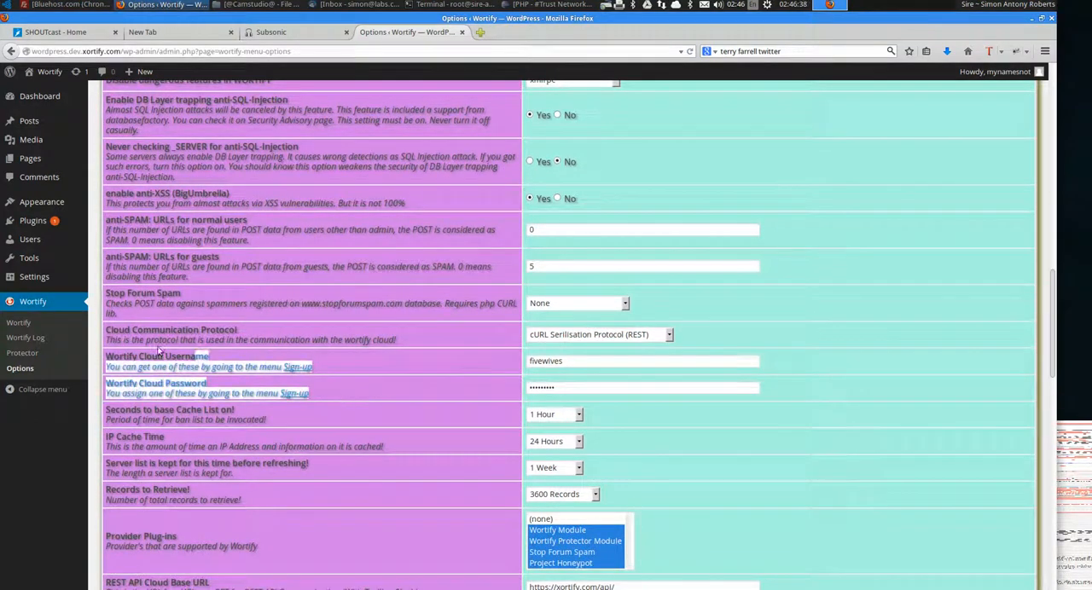
mouse_move(342, 335)
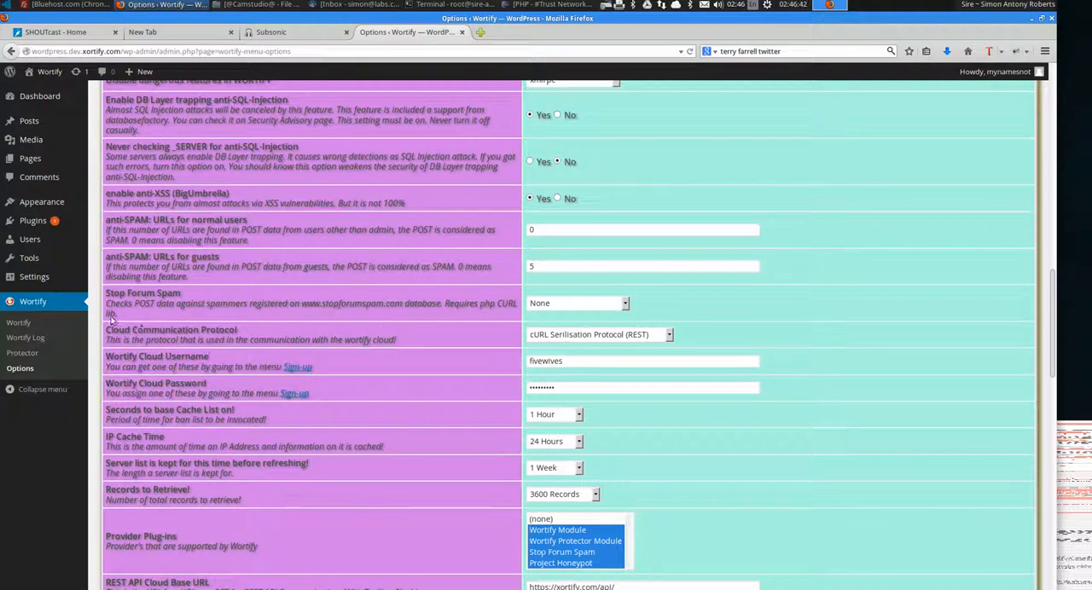
mouse_move(377, 341)
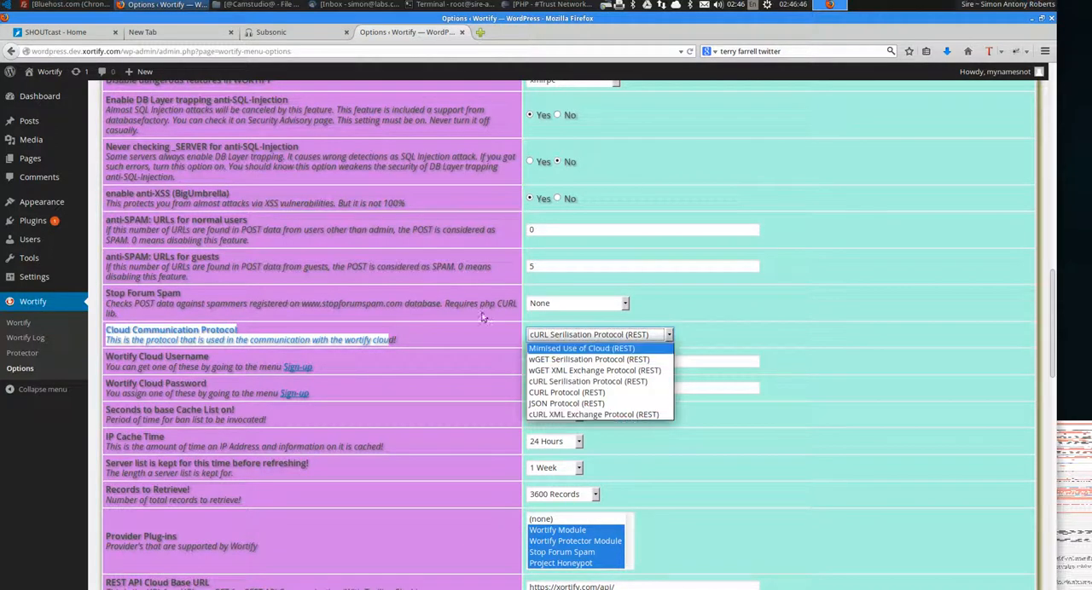
left_click(585, 381)
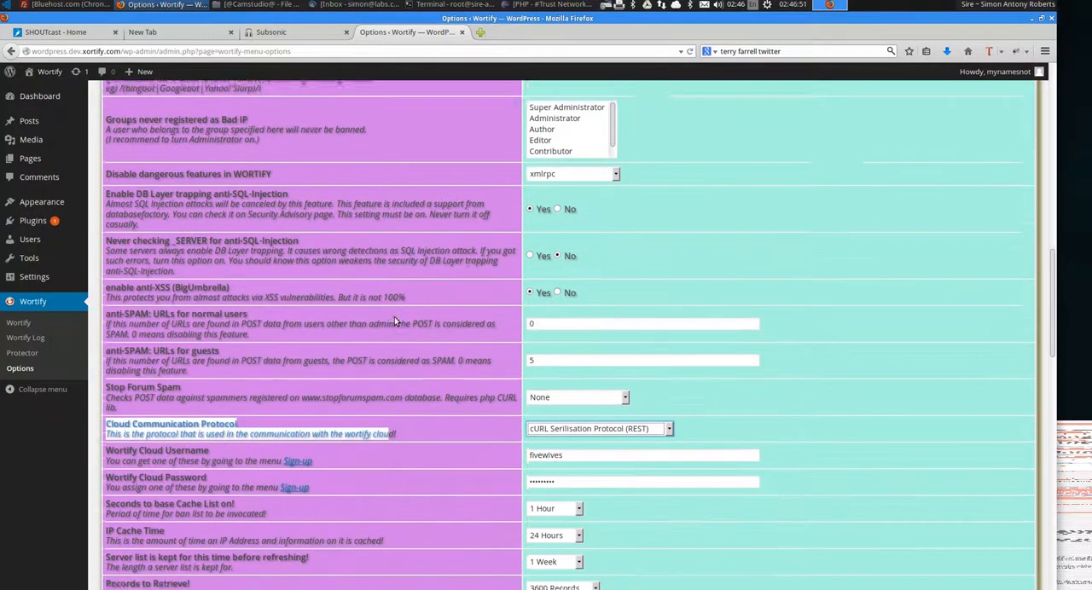
scroll("down", 3)
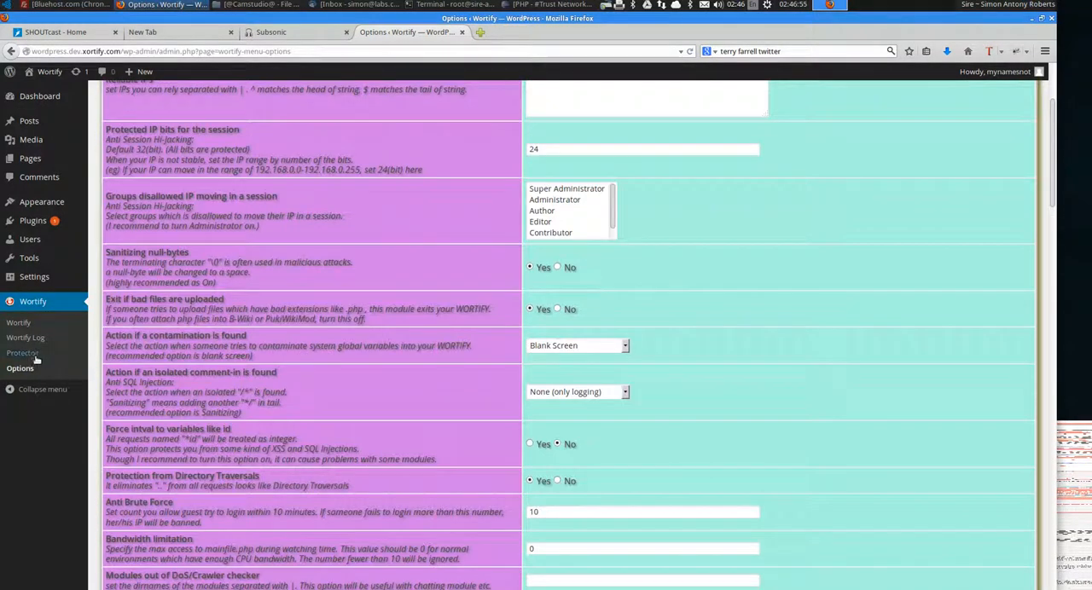
Show Wortify's Protector page with its bad IP and allowed IP lists
left_click(22, 353)
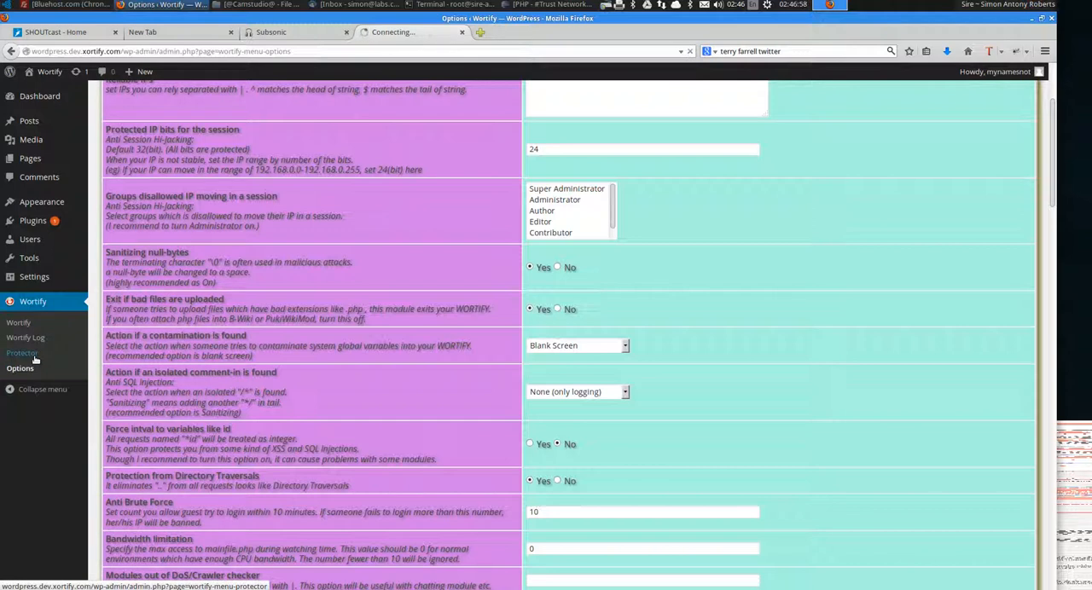
left_click(23, 353)
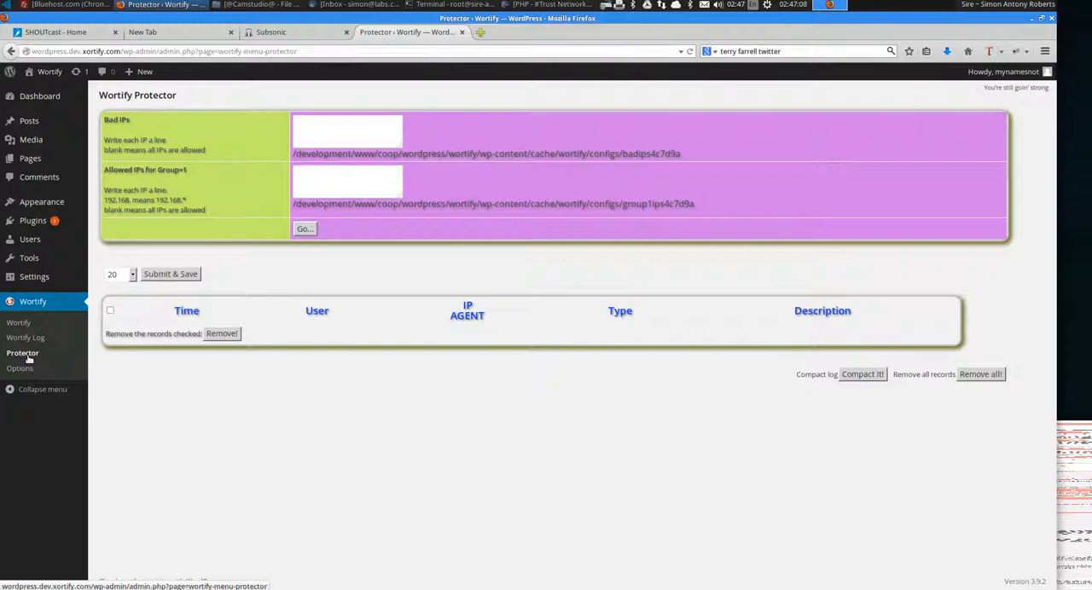
left_click(25, 338)
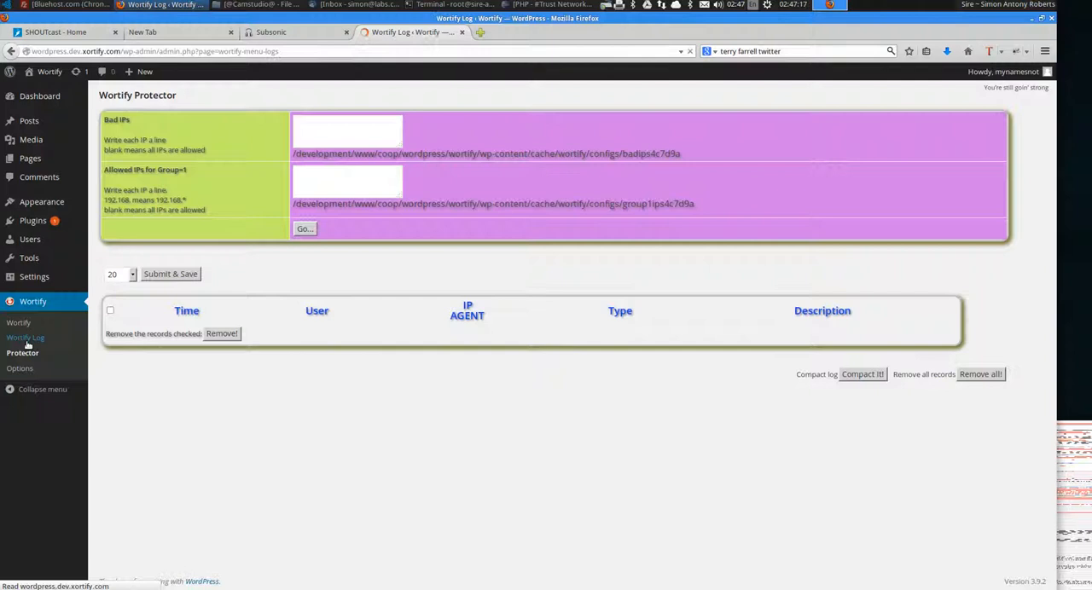
View Wortify's Current Network Bans, then open the Xortify Honeypot site tab
left_click(26, 337)
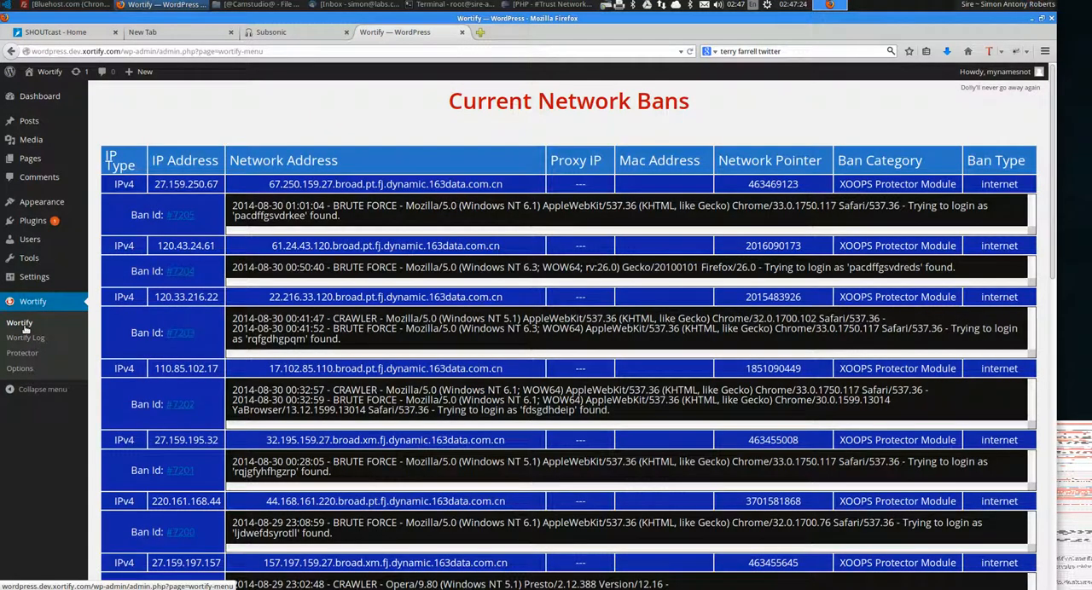
mouse_move(76, 324)
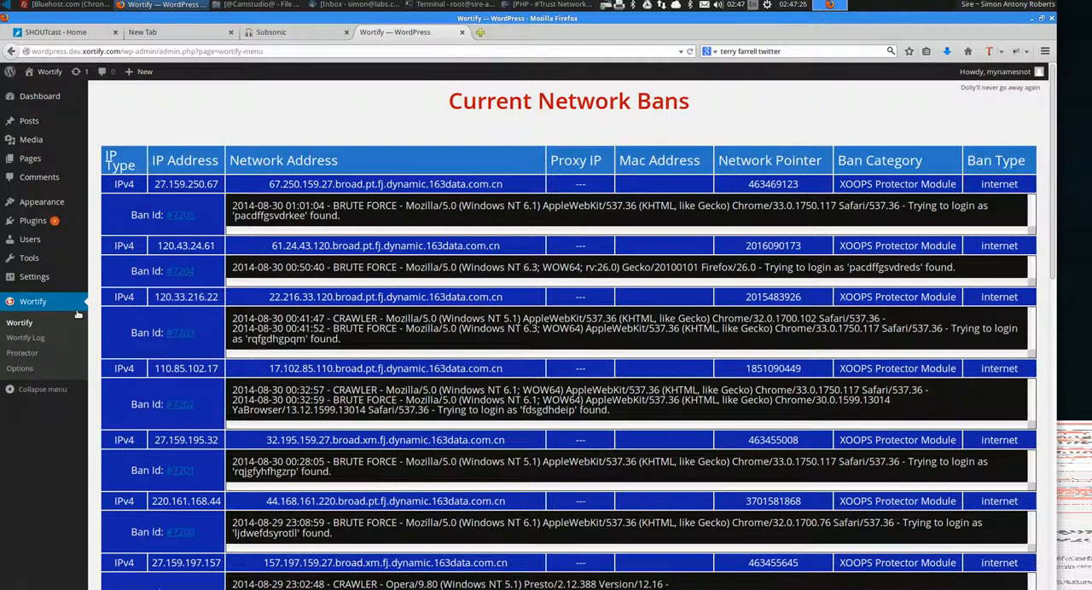
left_click(475, 32)
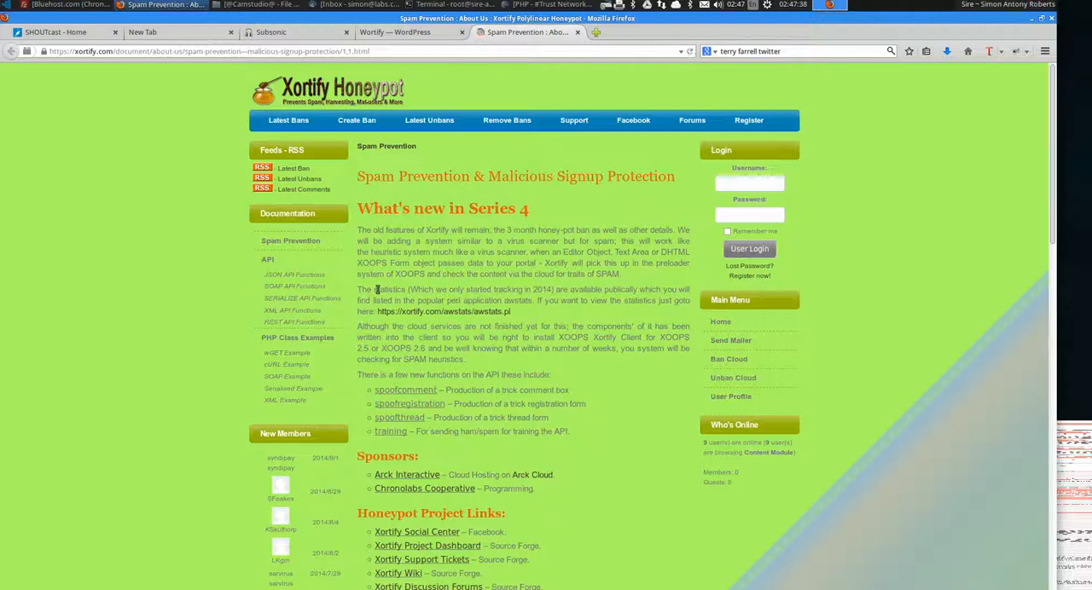
scroll("down", 3)
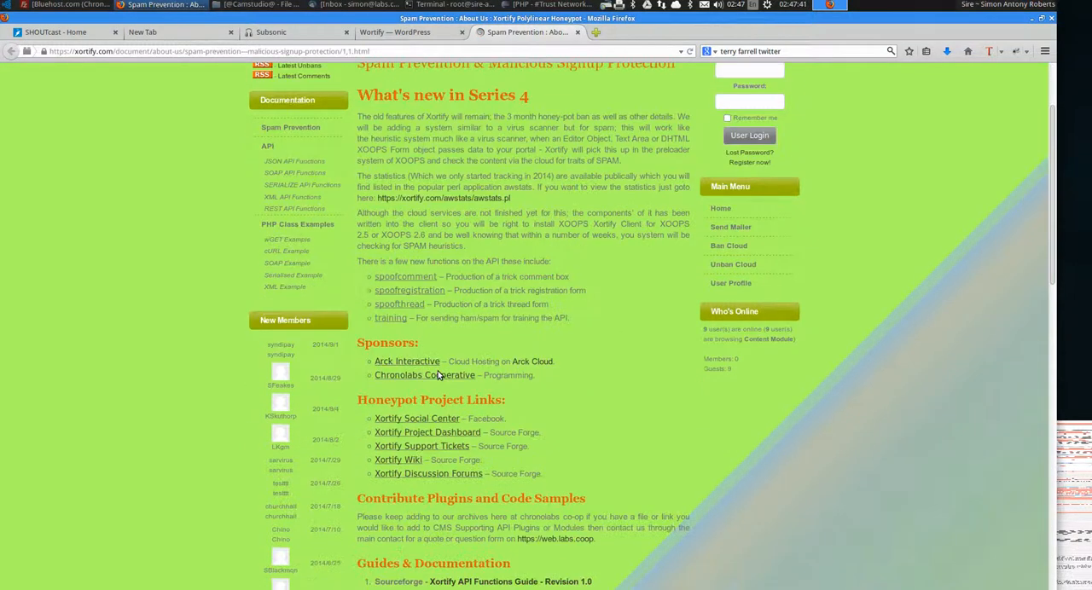
scroll("down", 3)
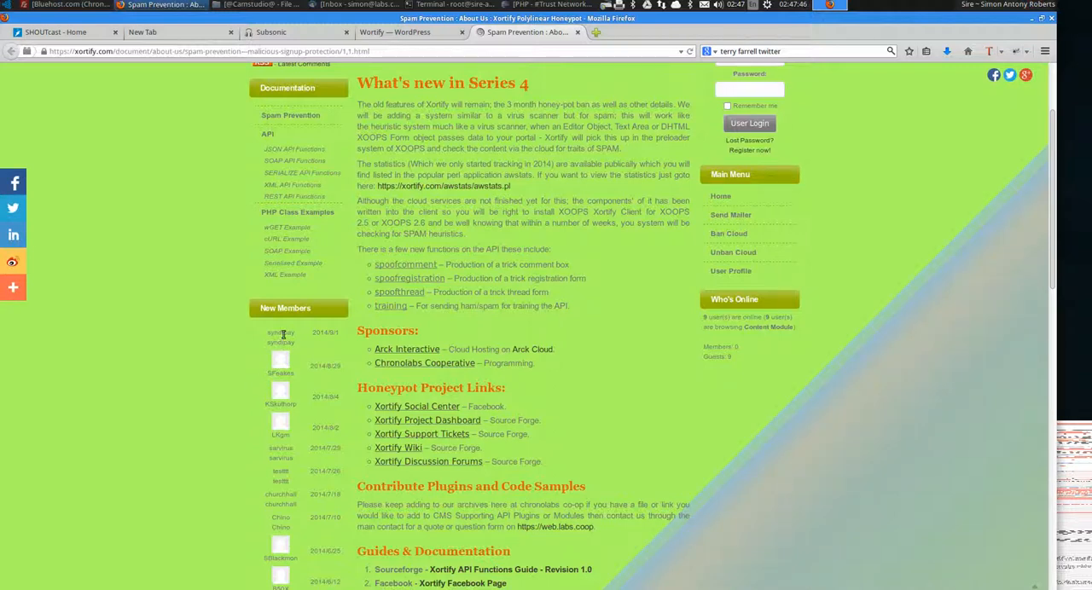
scroll("down", 3)
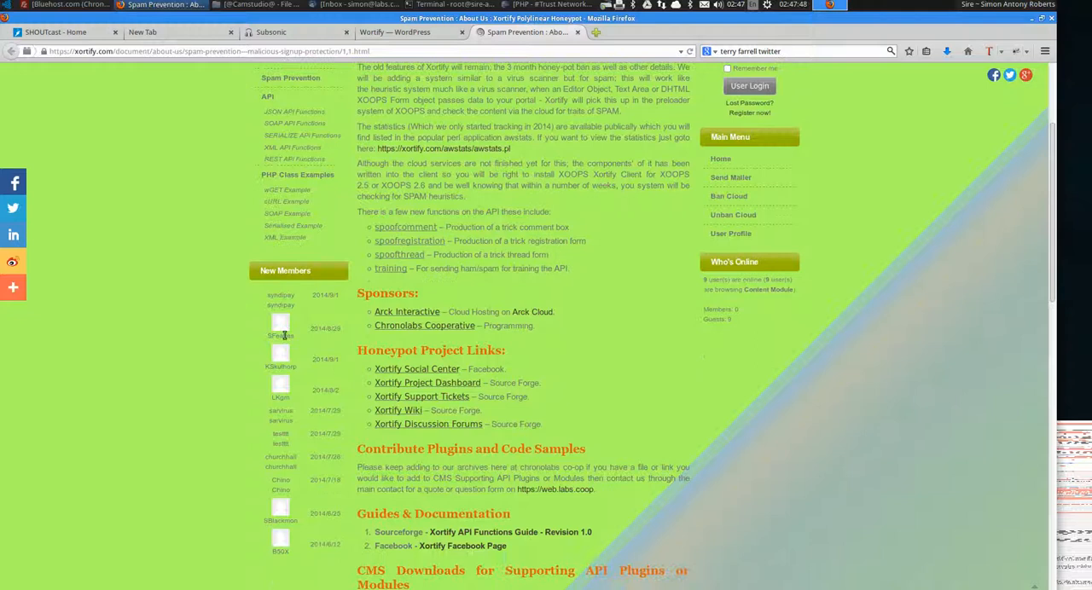
scroll("down", 3)
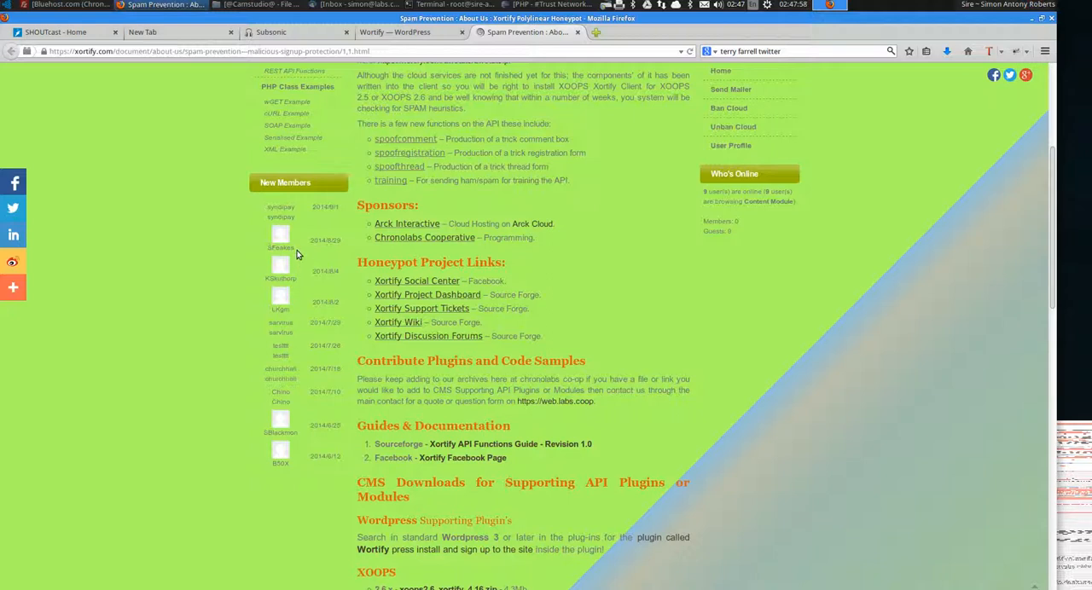
mouse_move(300, 251)
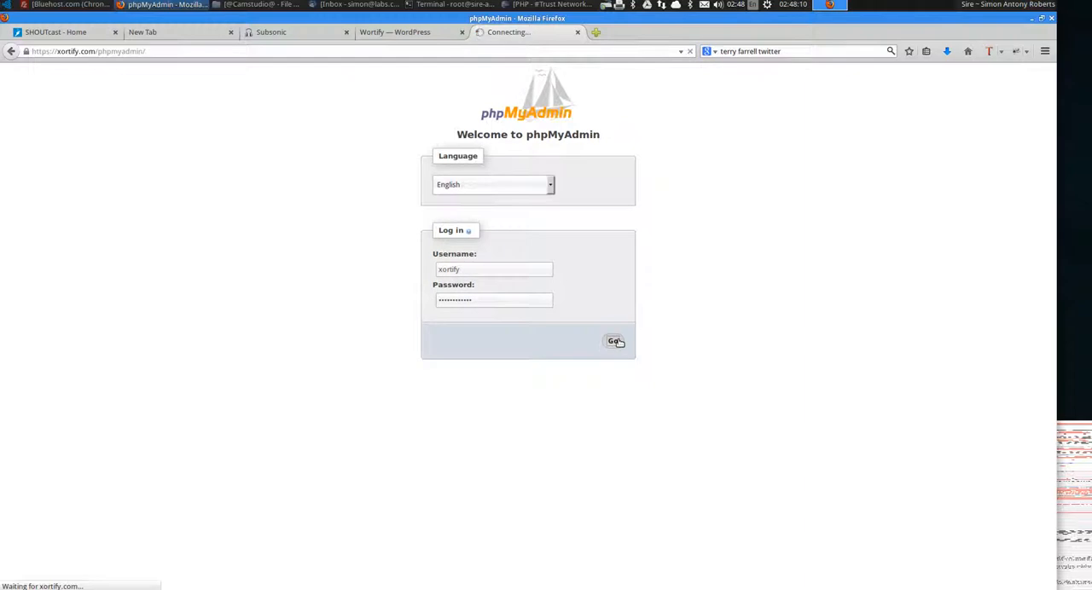
Submit the phpMyAdmin login form to sign in on xortify.com
left_click(613, 341)
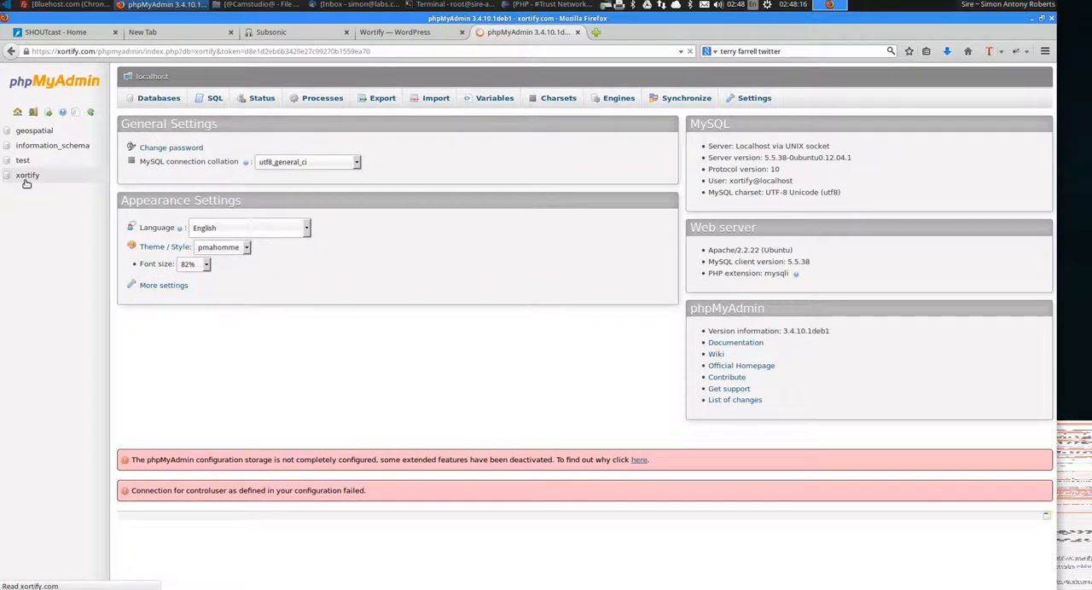
Open the xortify database's xor__users table and jump to its last page of records
left_click(26, 175)
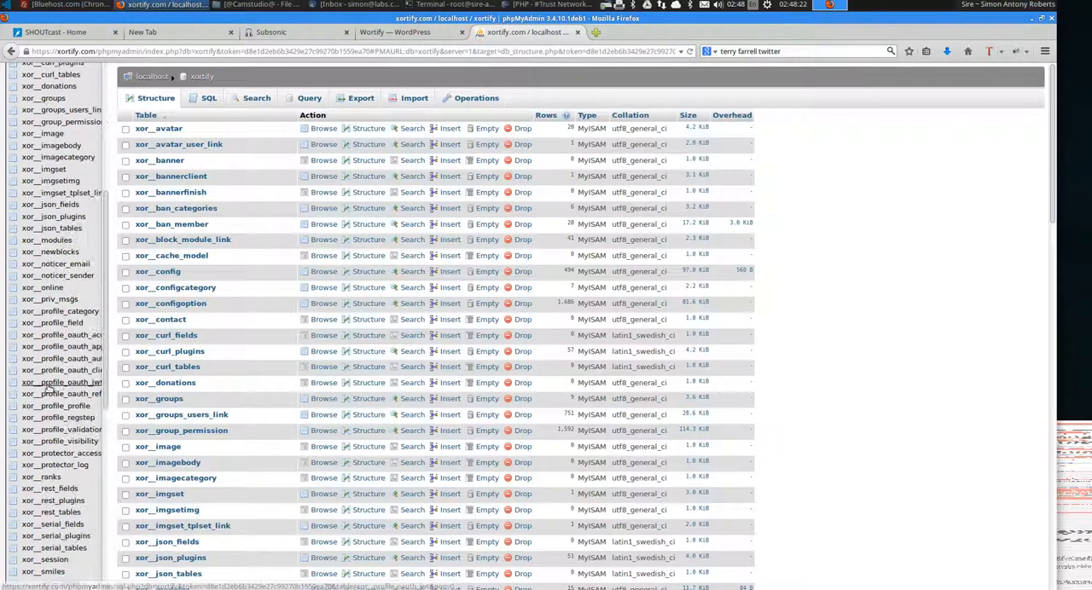
scroll("down", 3)
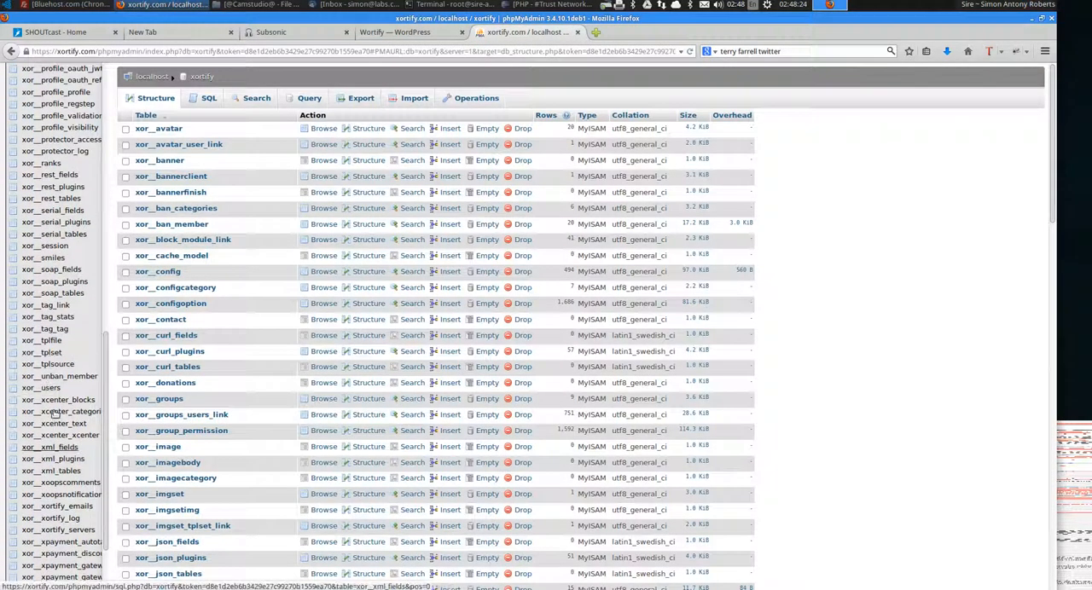
left_click(38, 385)
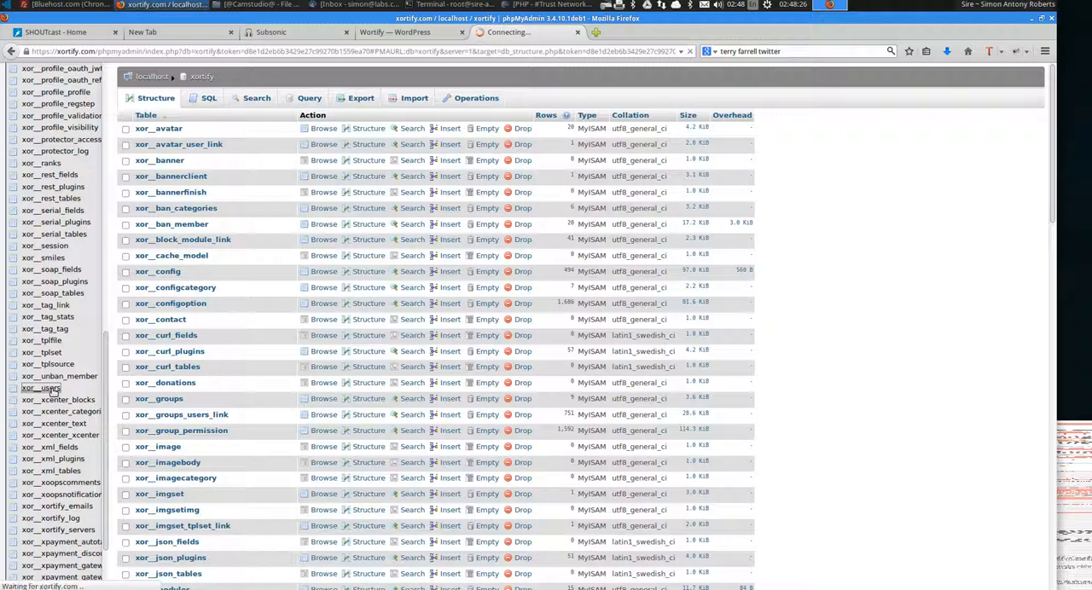
left_click(41, 386)
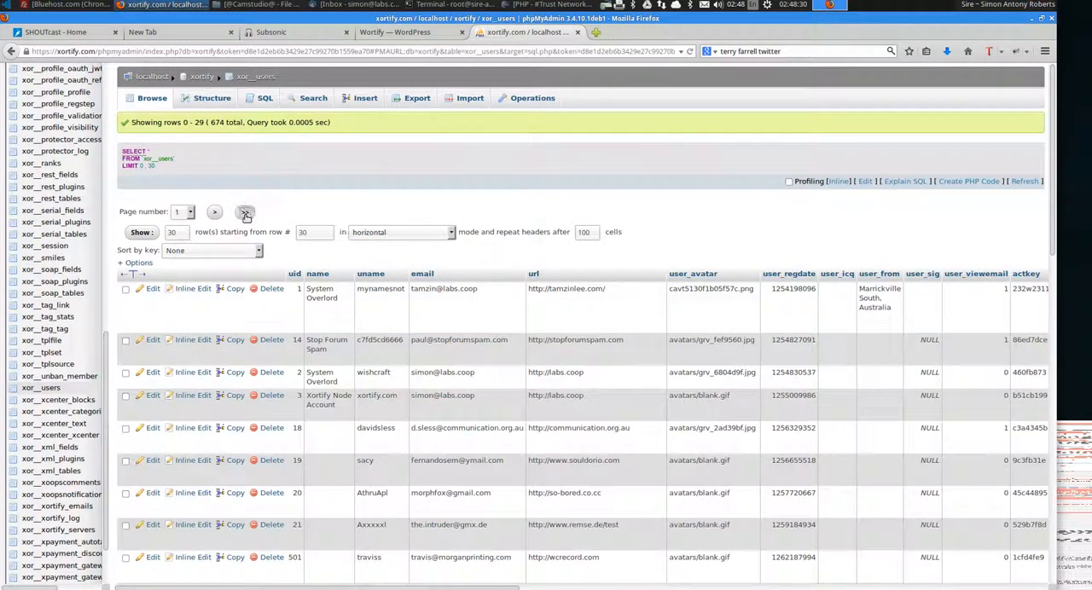
left_click(245, 212)
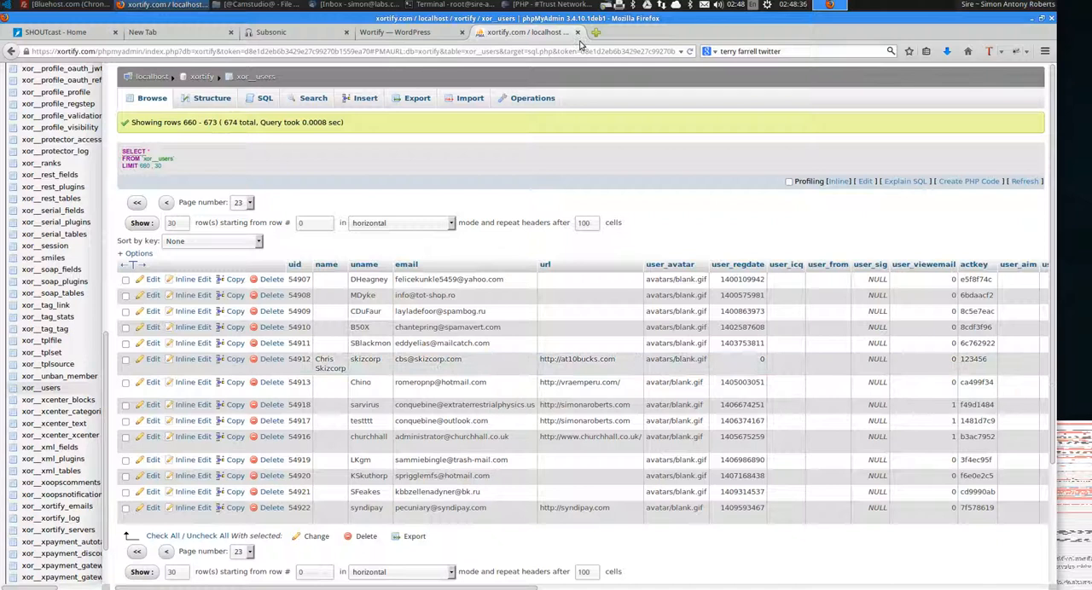
Switch back to the WordPress tab to review Current Network Bans, then head toward options
left_click(407, 33)
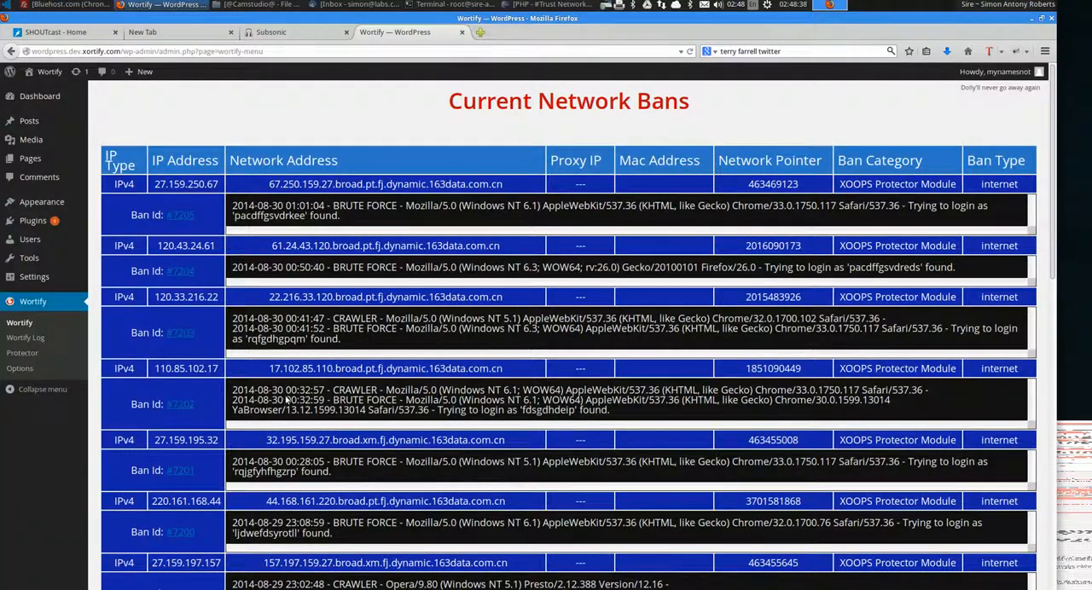
mouse_move(448, 307)
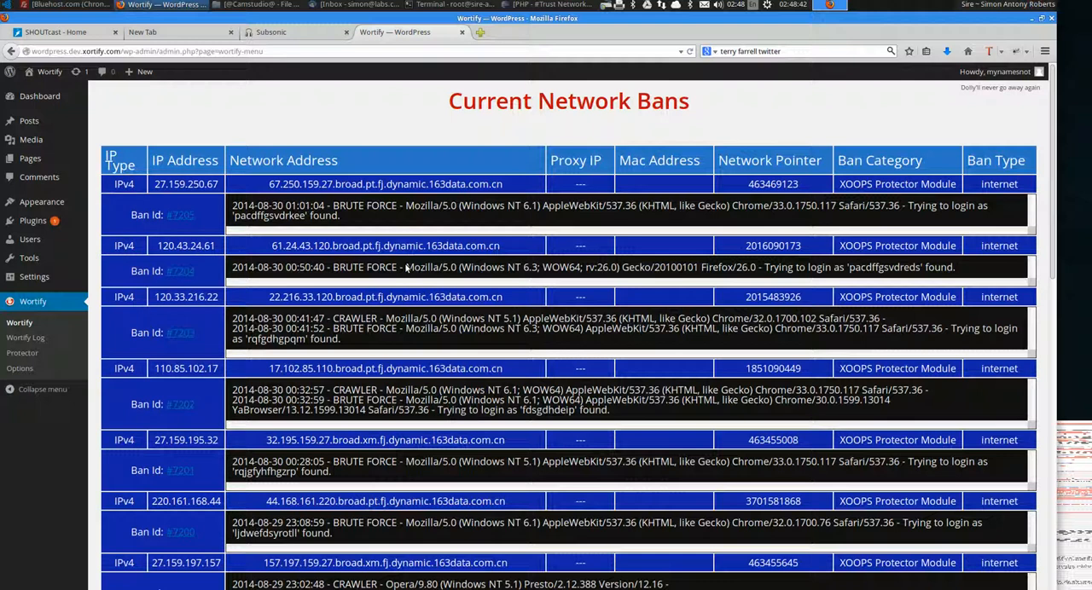
mouse_move(394, 227)
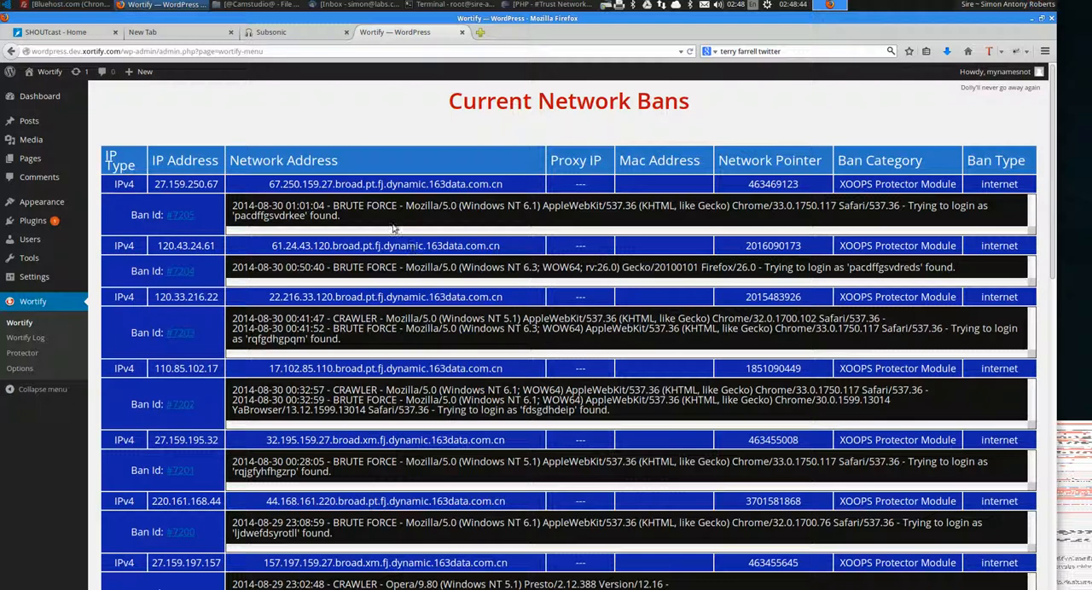
mouse_move(431, 296)
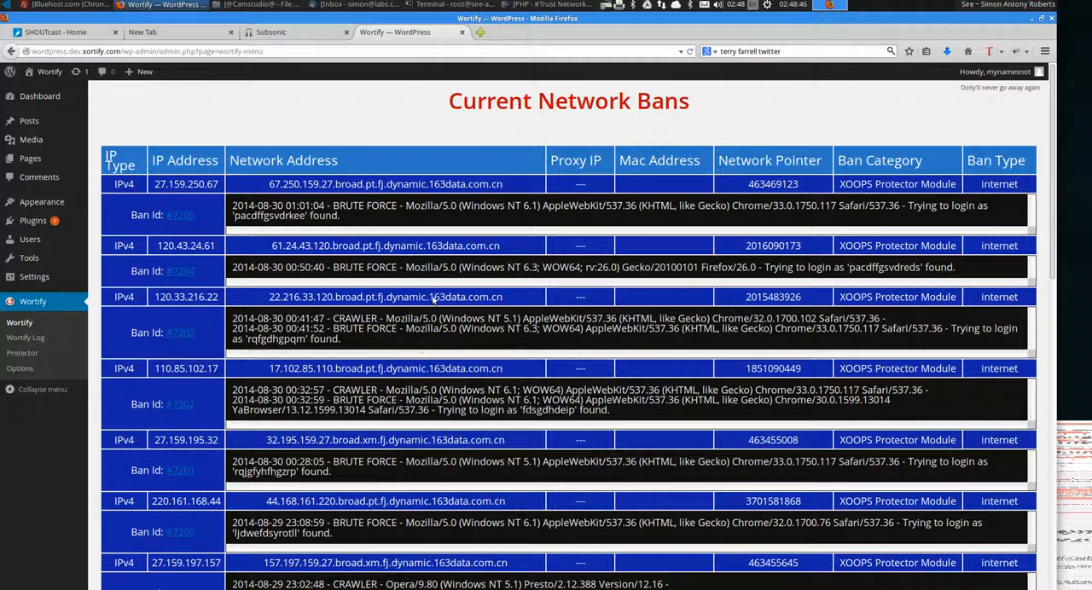
mouse_move(404, 257)
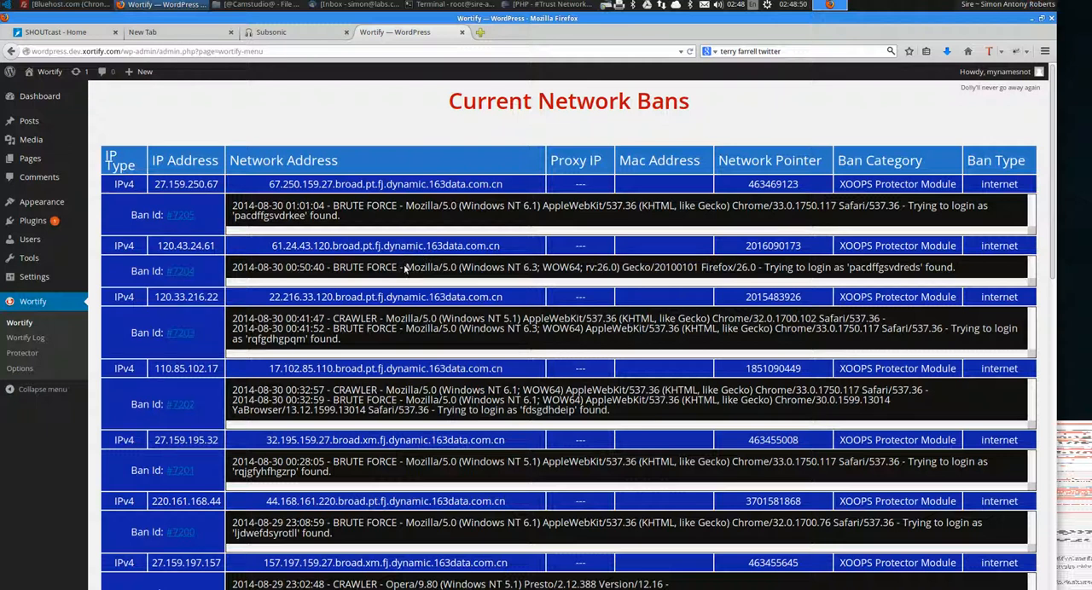
mouse_move(407, 267)
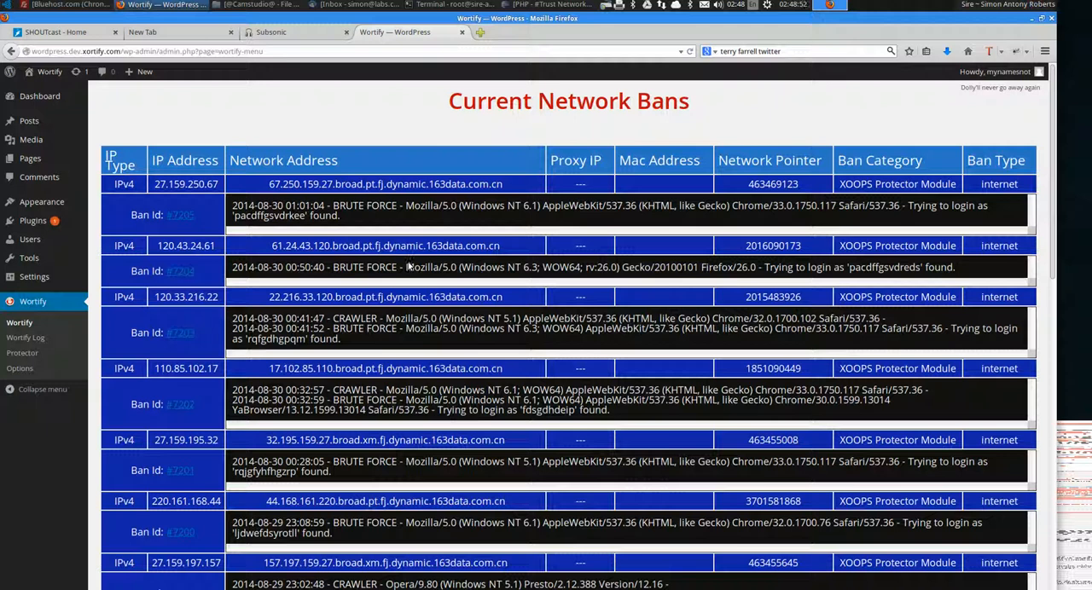
mouse_move(417, 216)
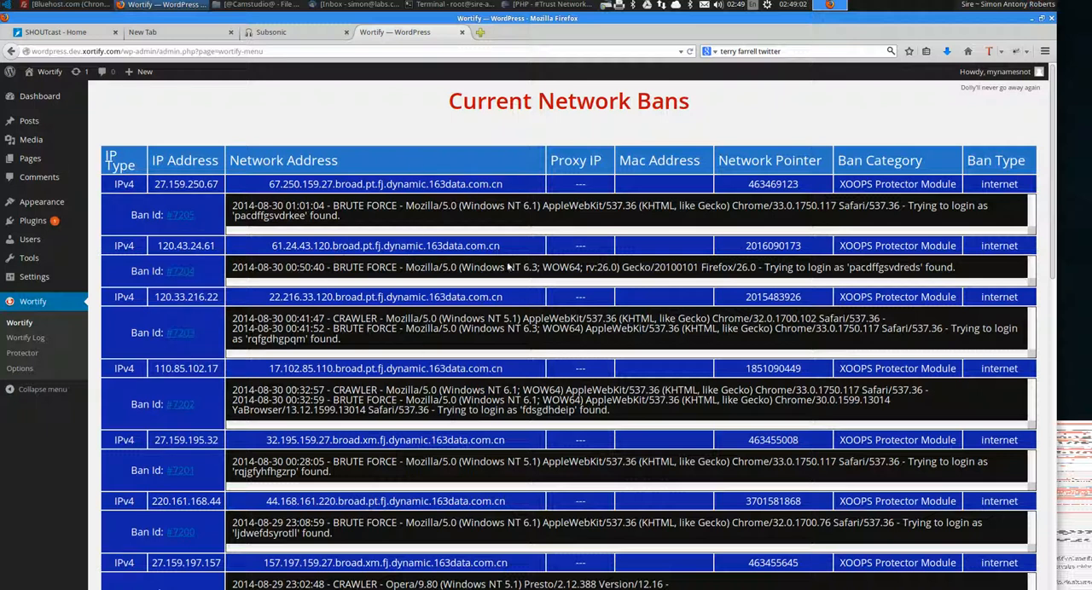
mouse_move(407, 348)
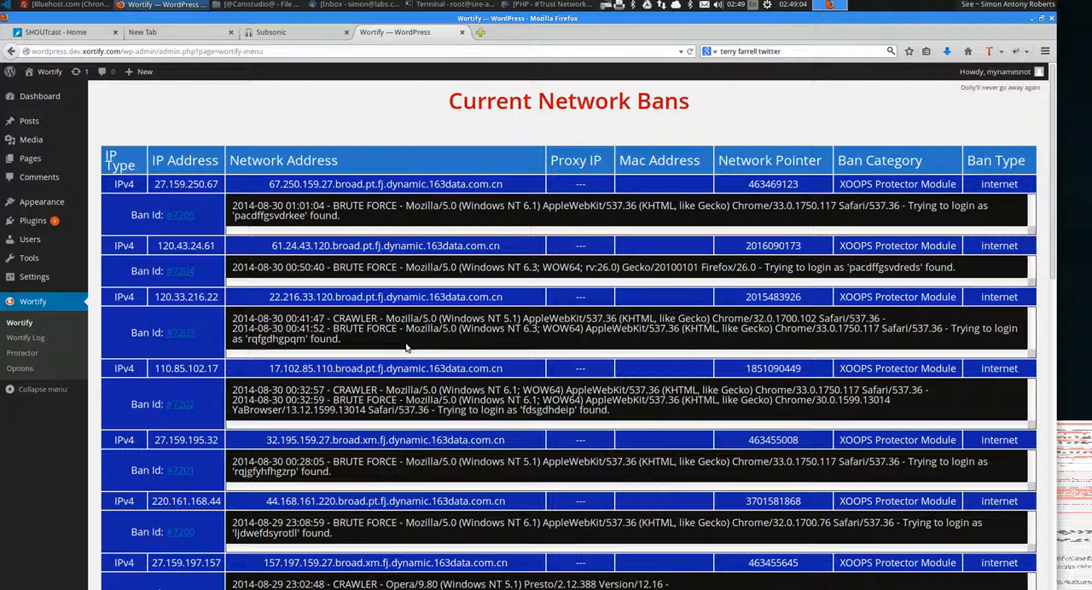
left_click(20, 368)
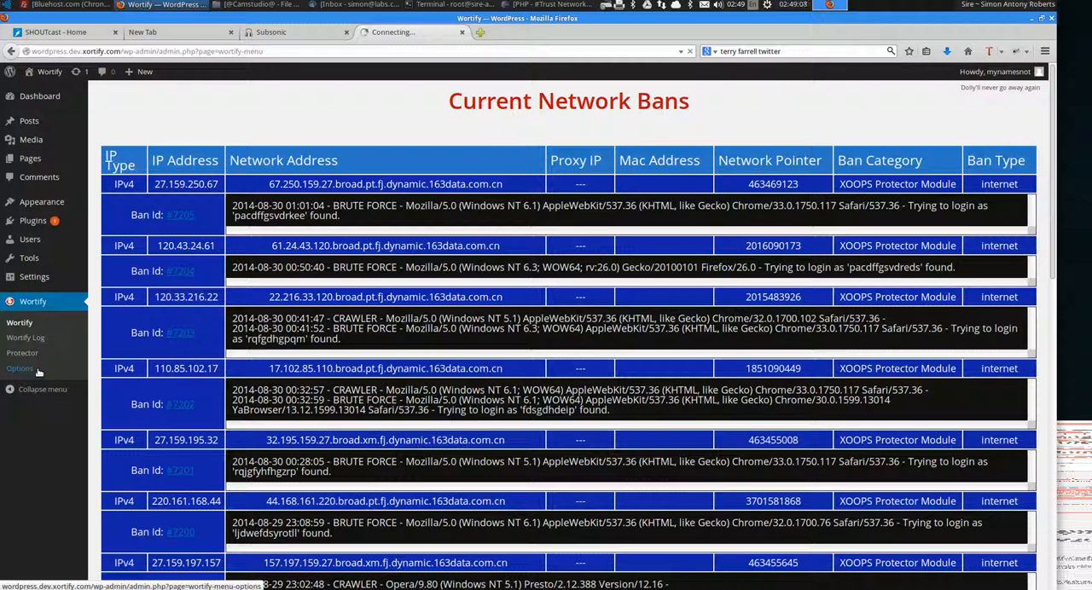
Go to Wortify's Options page and scroll through its first settings
left_click(20, 368)
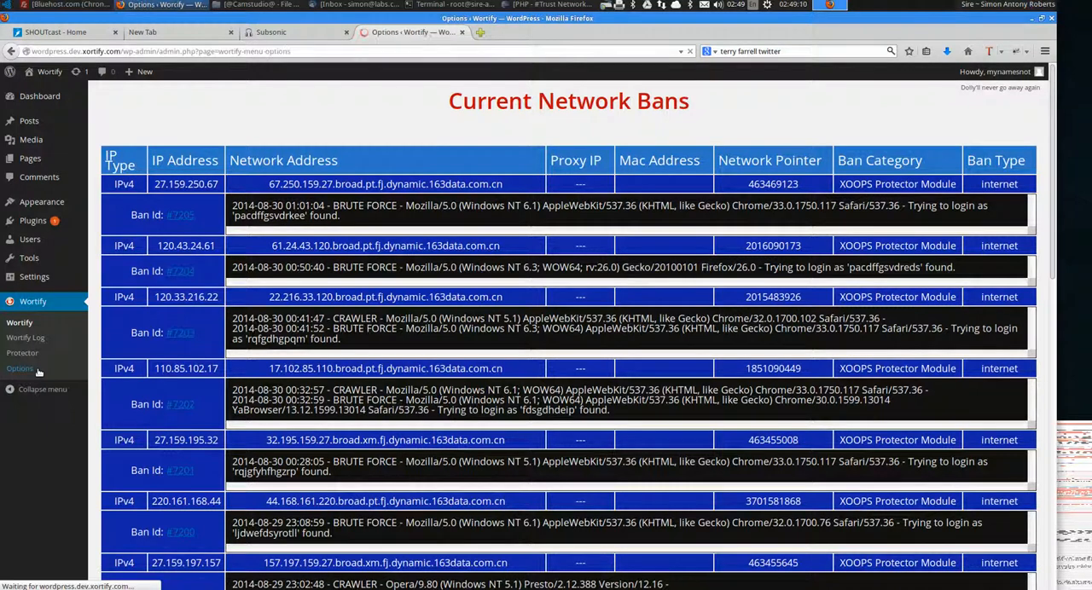
left_click(19, 368)
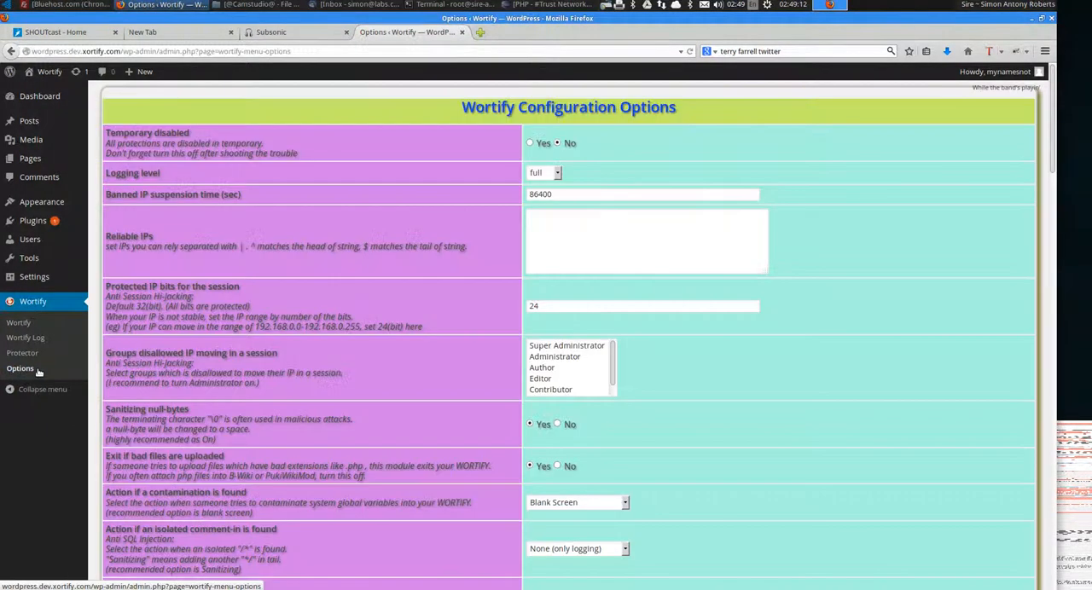
scroll("down", 3)
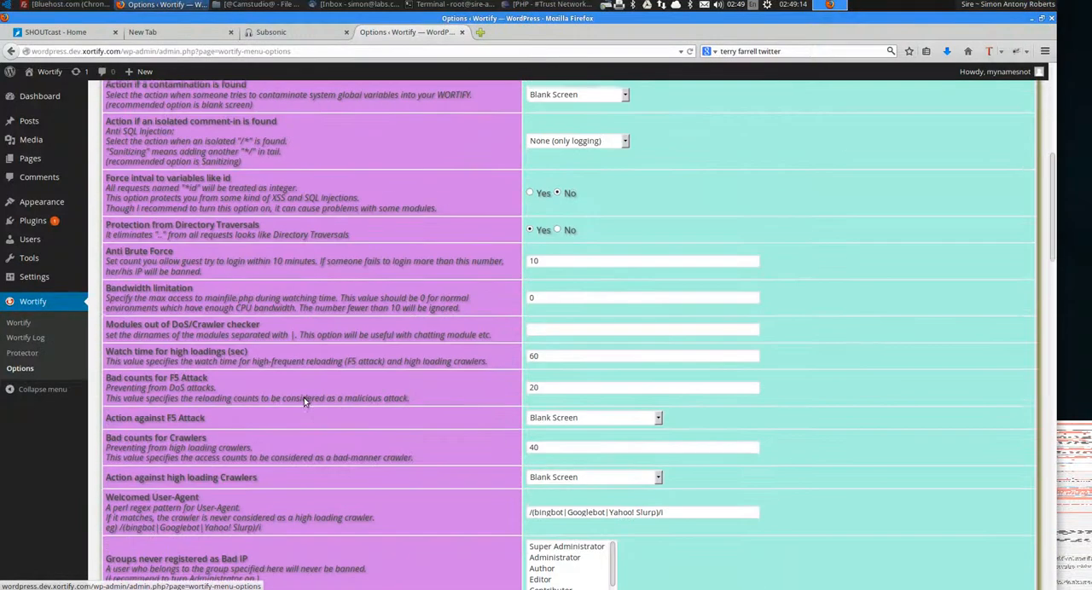
scroll("down", 3)
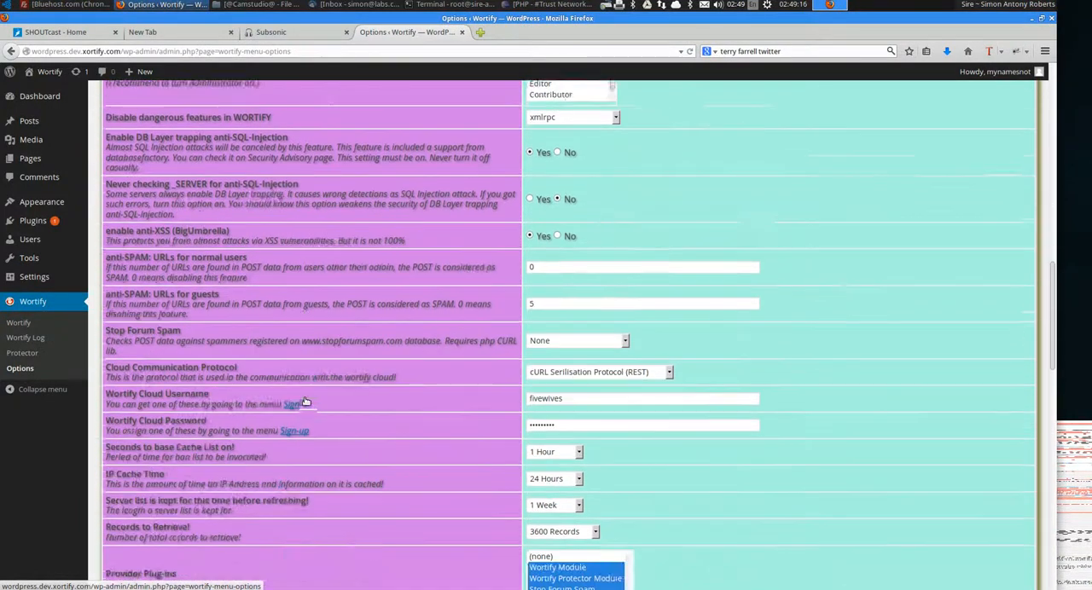
scroll("down", 3)
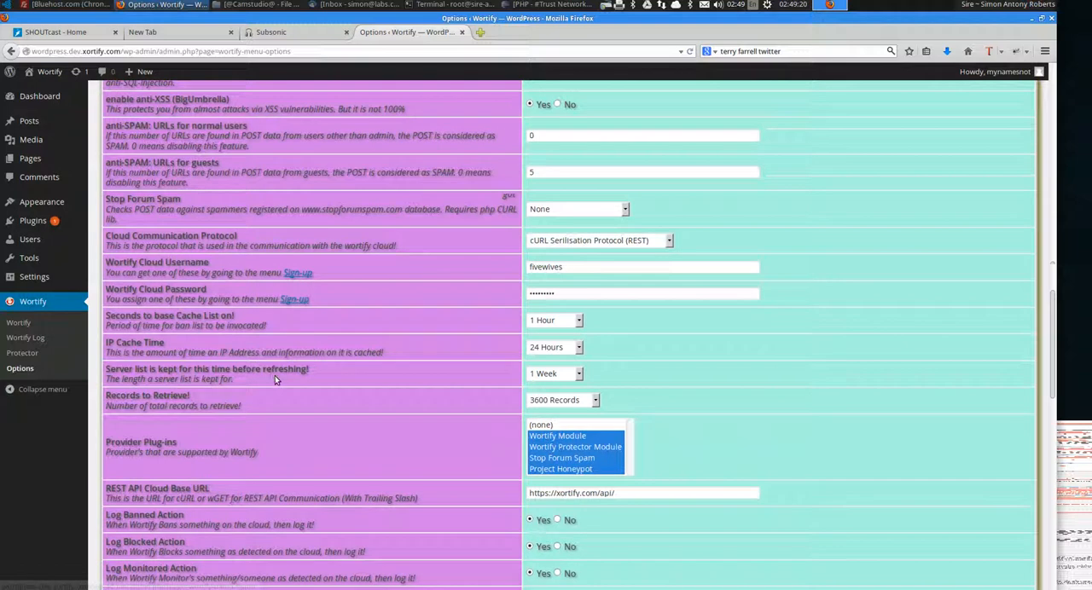
mouse_move(341, 370)
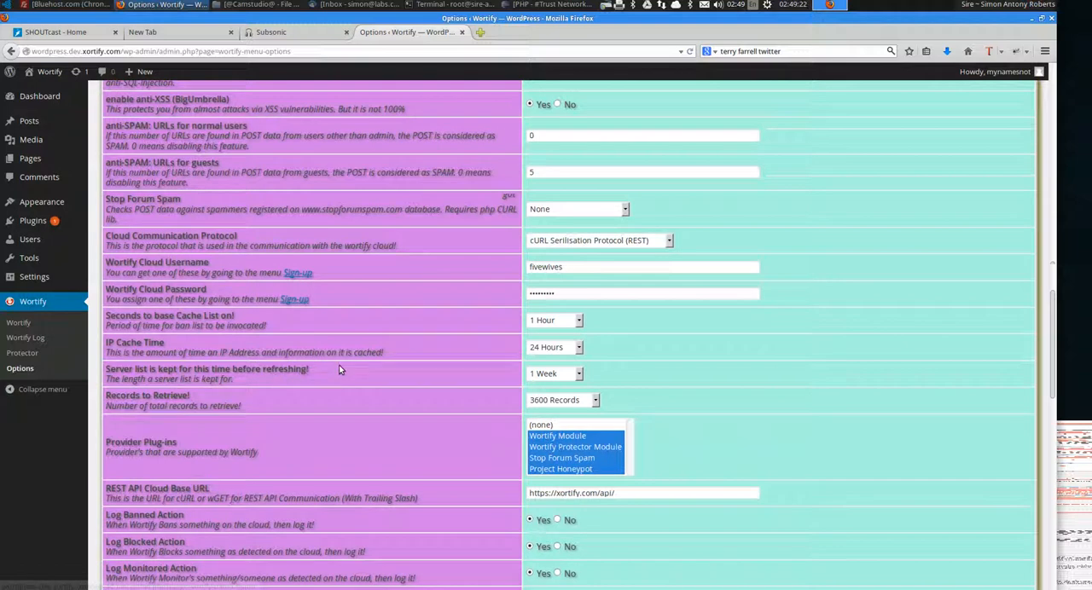
mouse_move(368, 368)
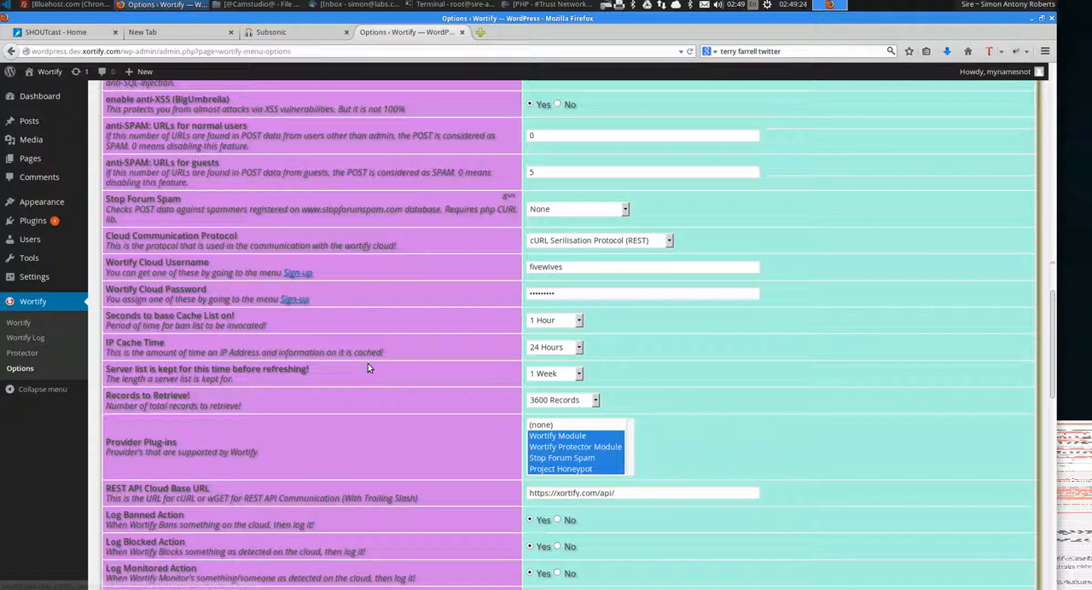
mouse_move(360, 386)
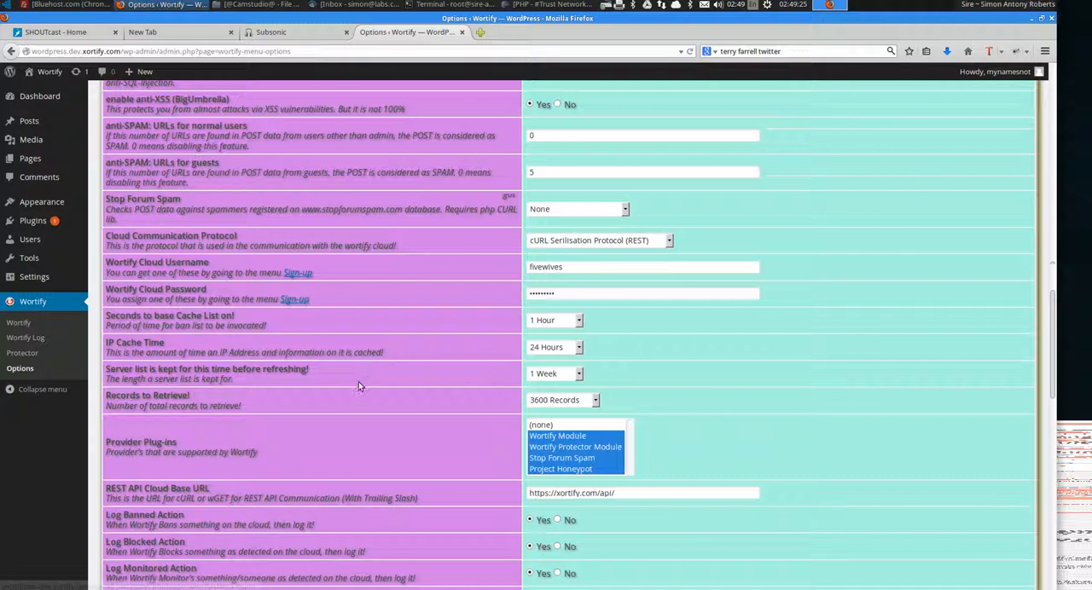
mouse_move(359, 384)
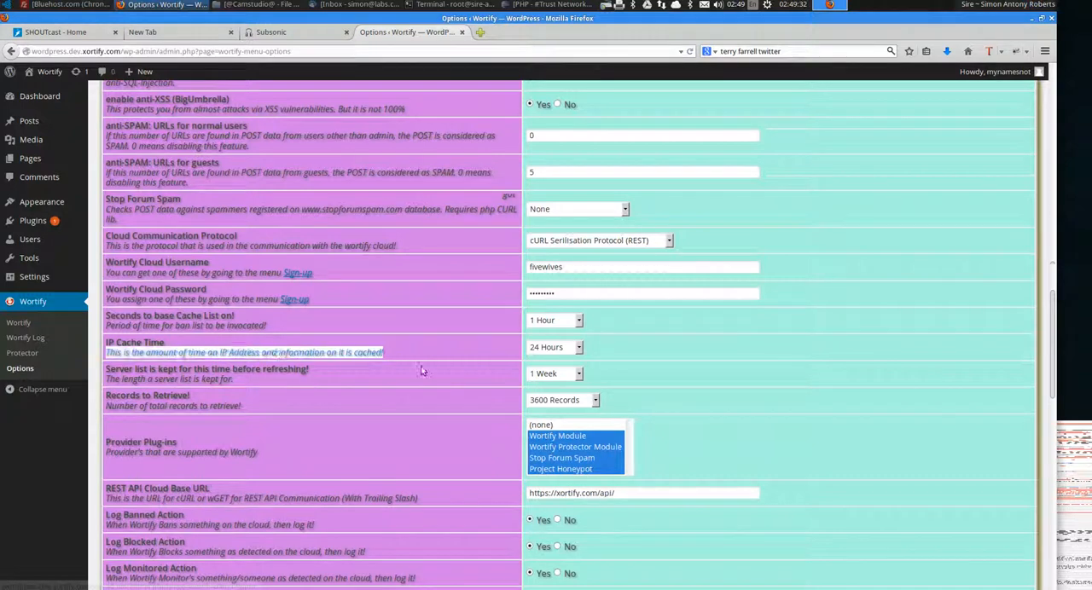
Keep IP Cache Time at 24 Hours and scroll to the final alert settings and Save Changes
left_click(552, 347)
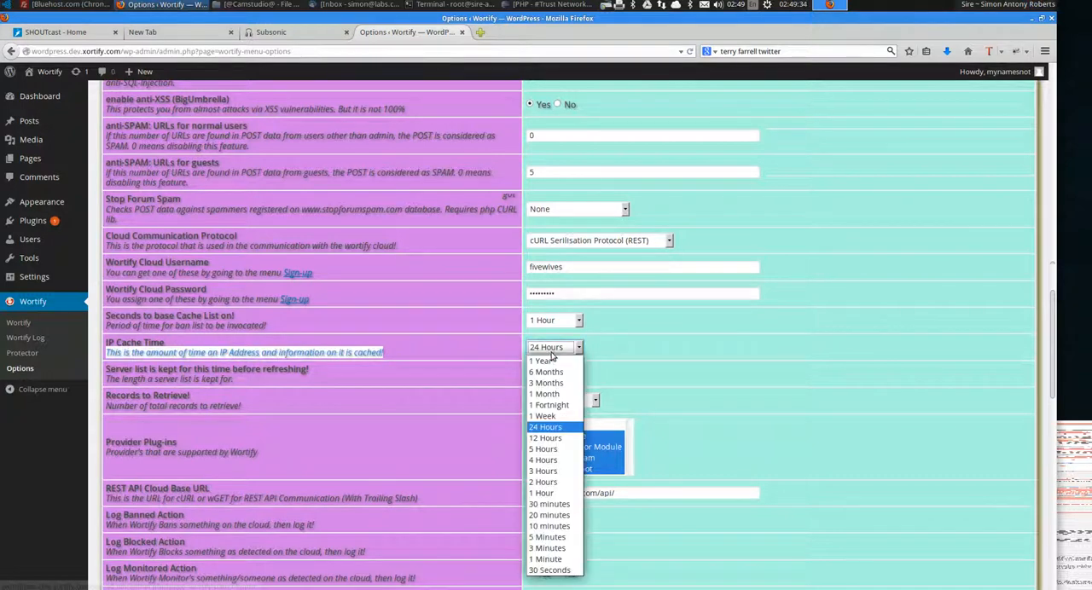
left_click(549, 426)
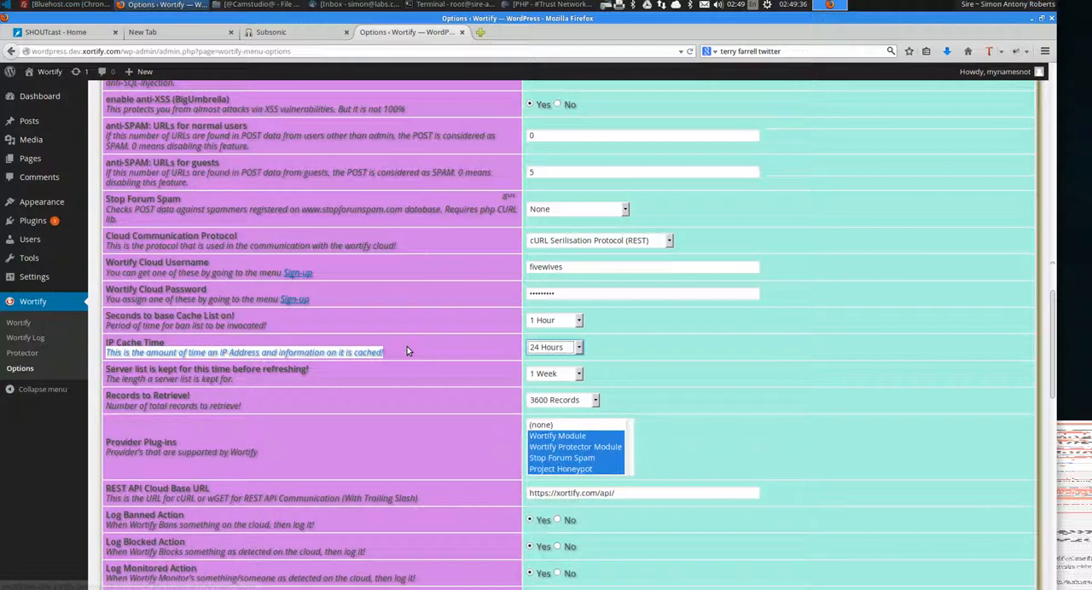
scroll("down", 3)
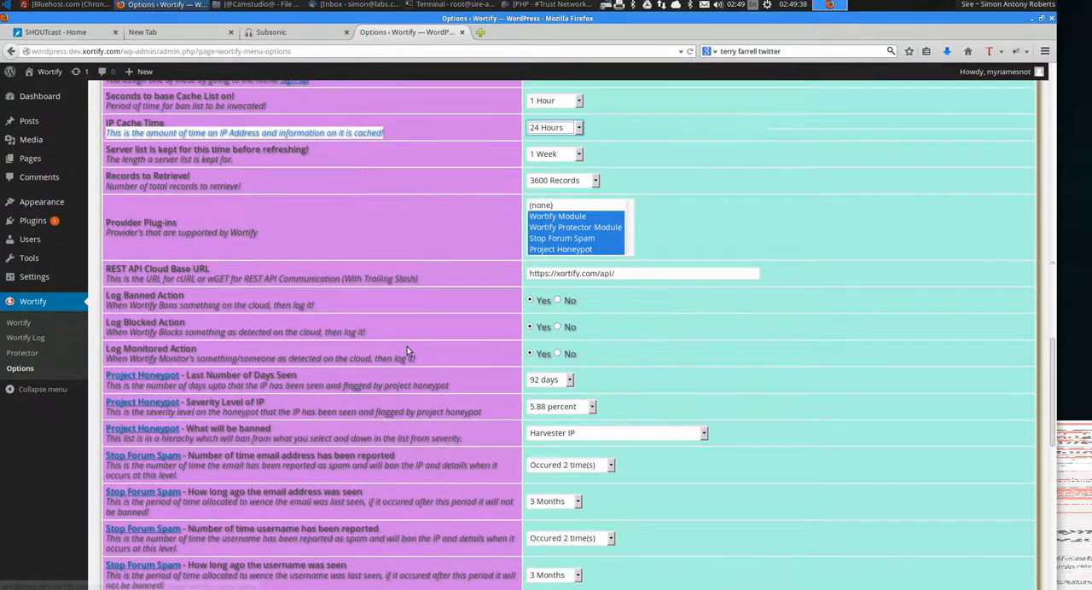
scroll("down", 3)
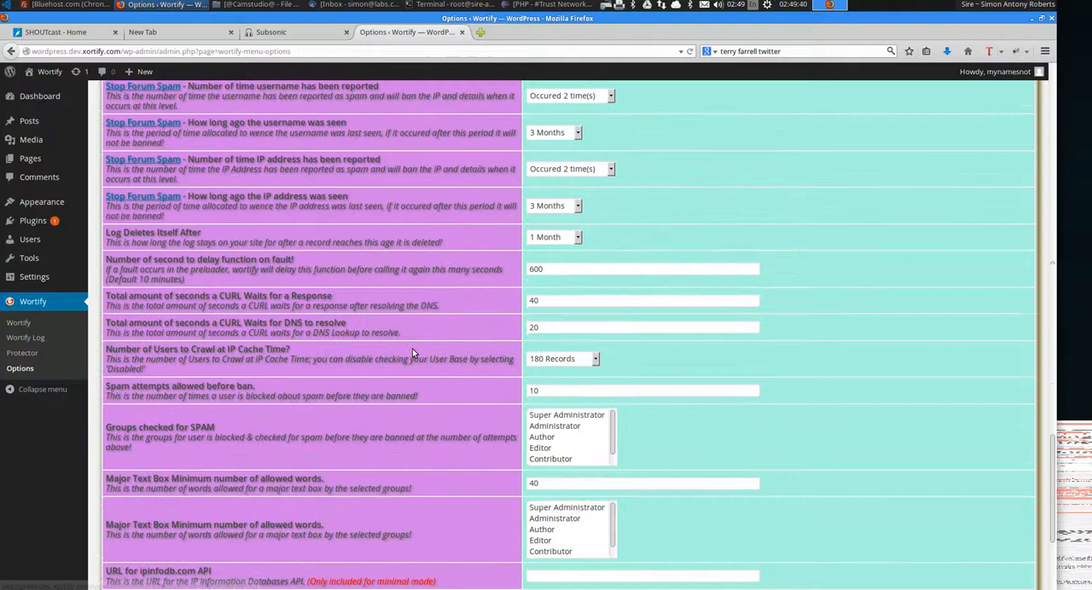
scroll("down", 3)
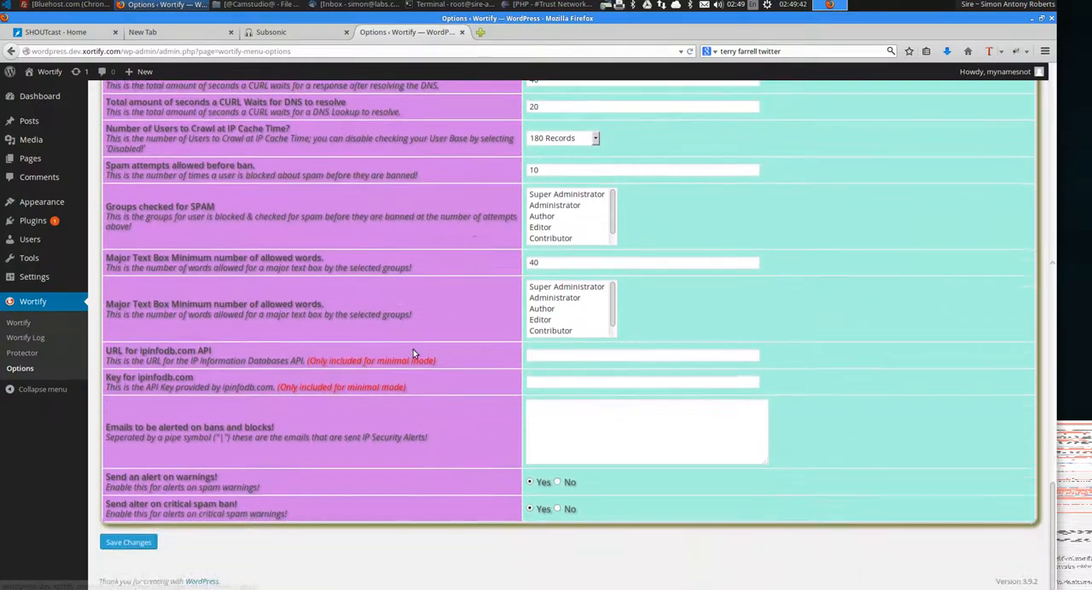